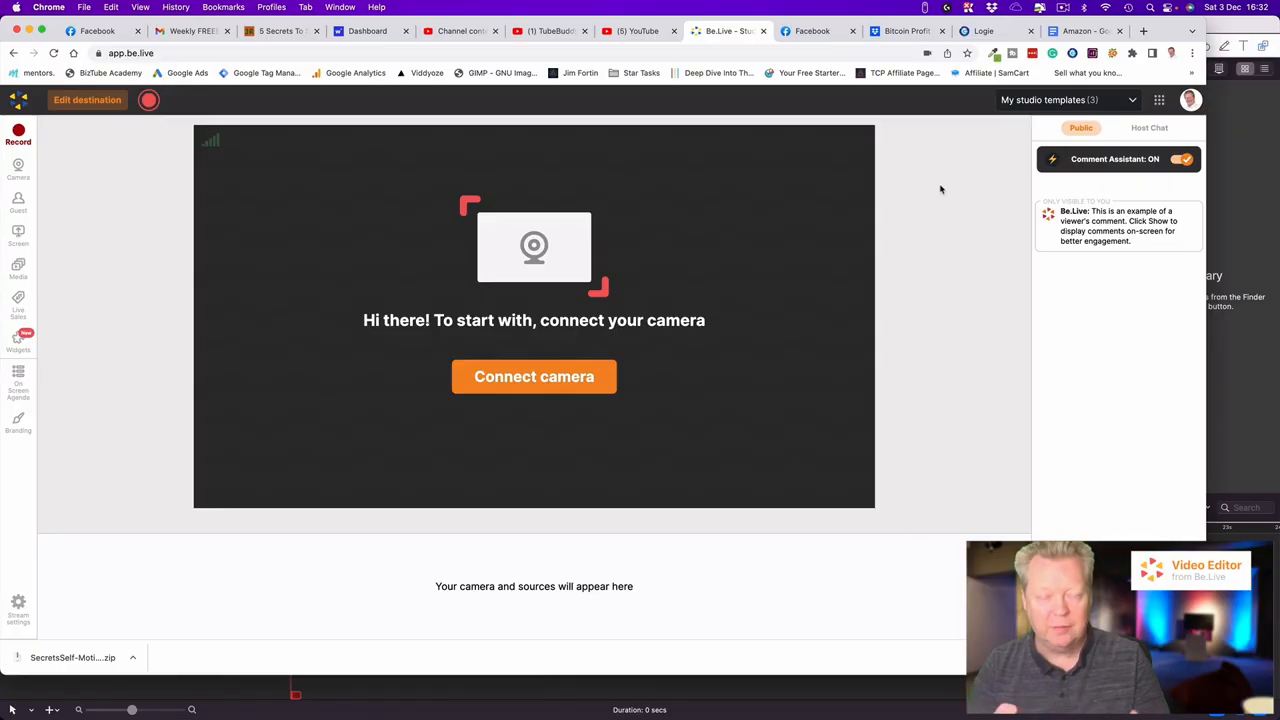
mouse_move(952, 188)
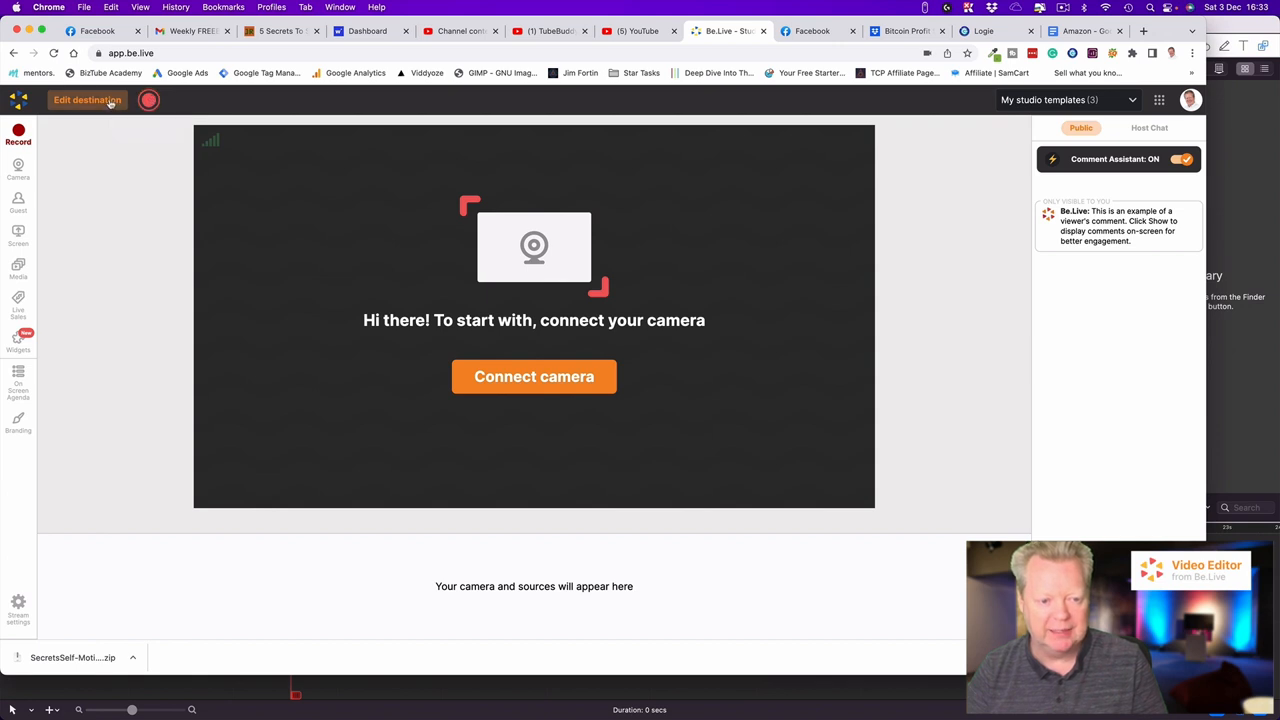
Choose Amazon Live as the streaming destination in the destination settings.
click(88, 100)
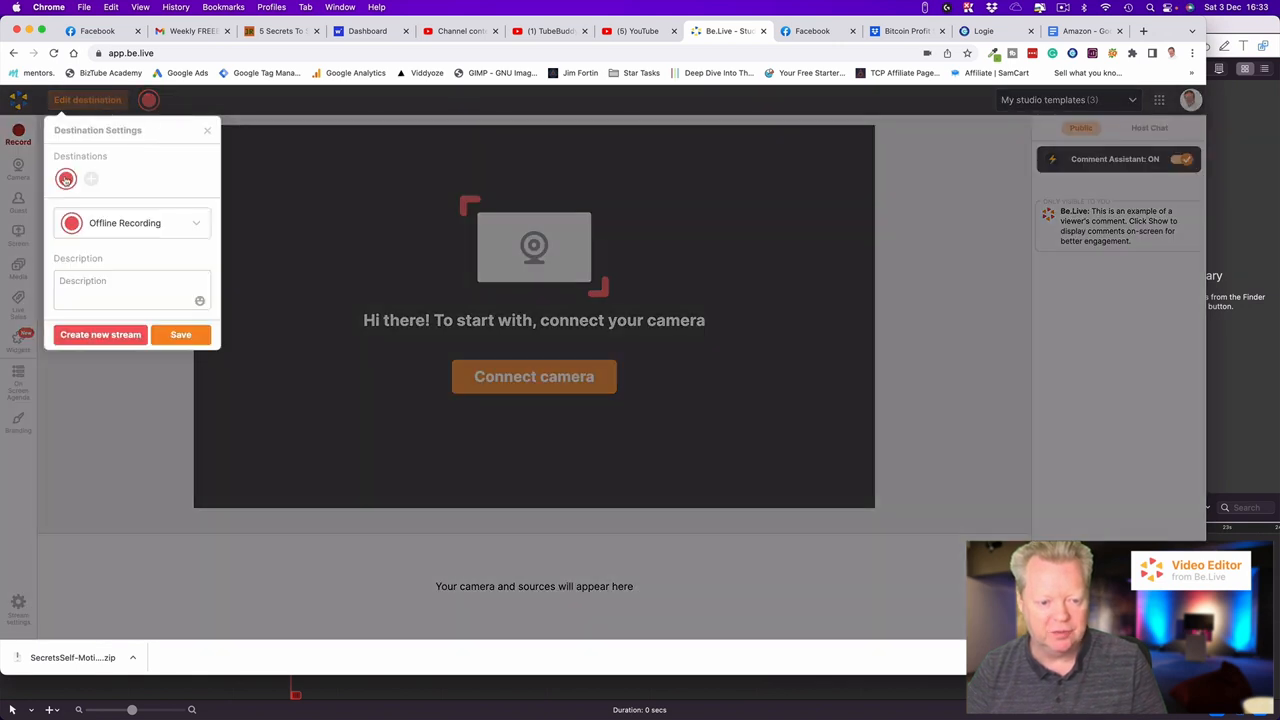
click(130, 222)
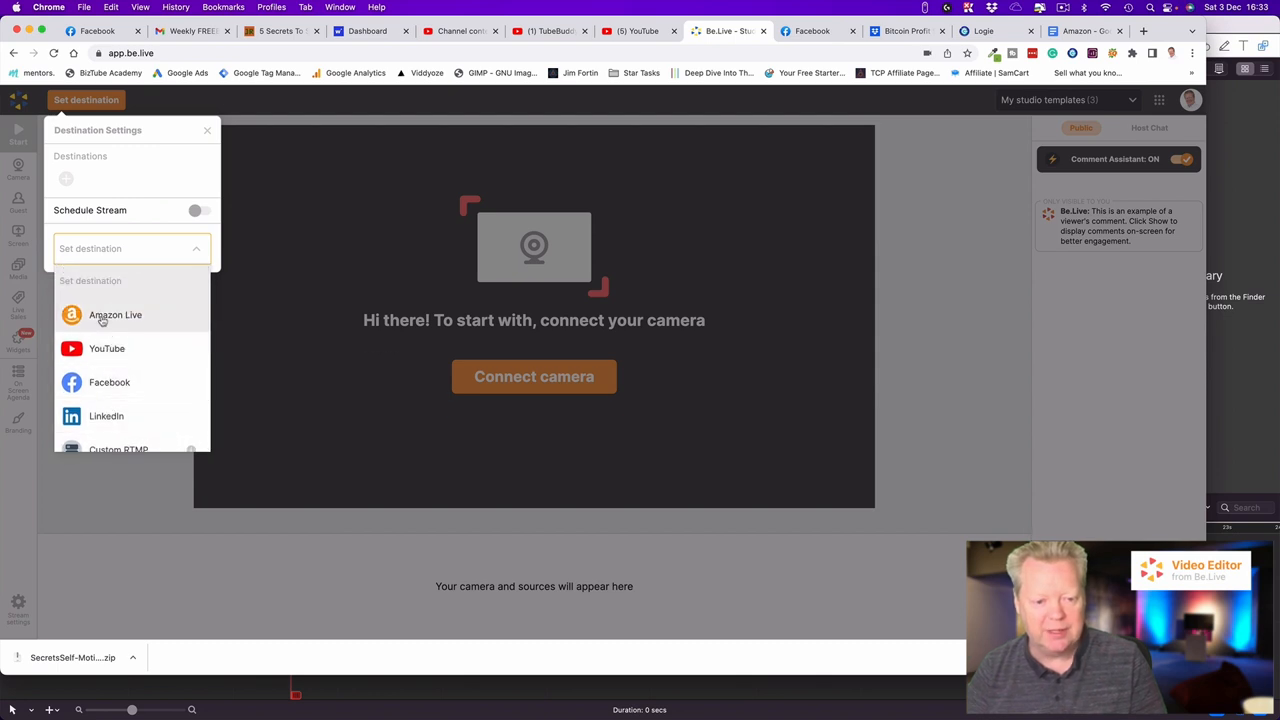
click(116, 314)
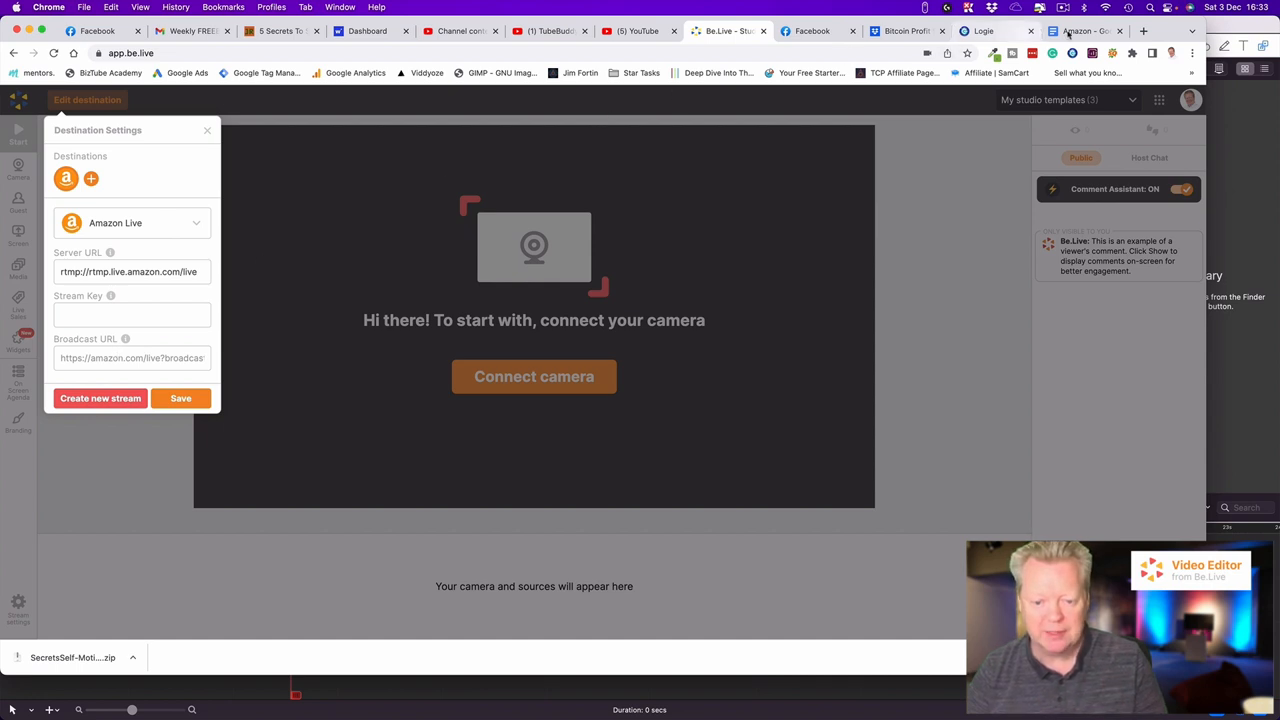
click(1084, 32)
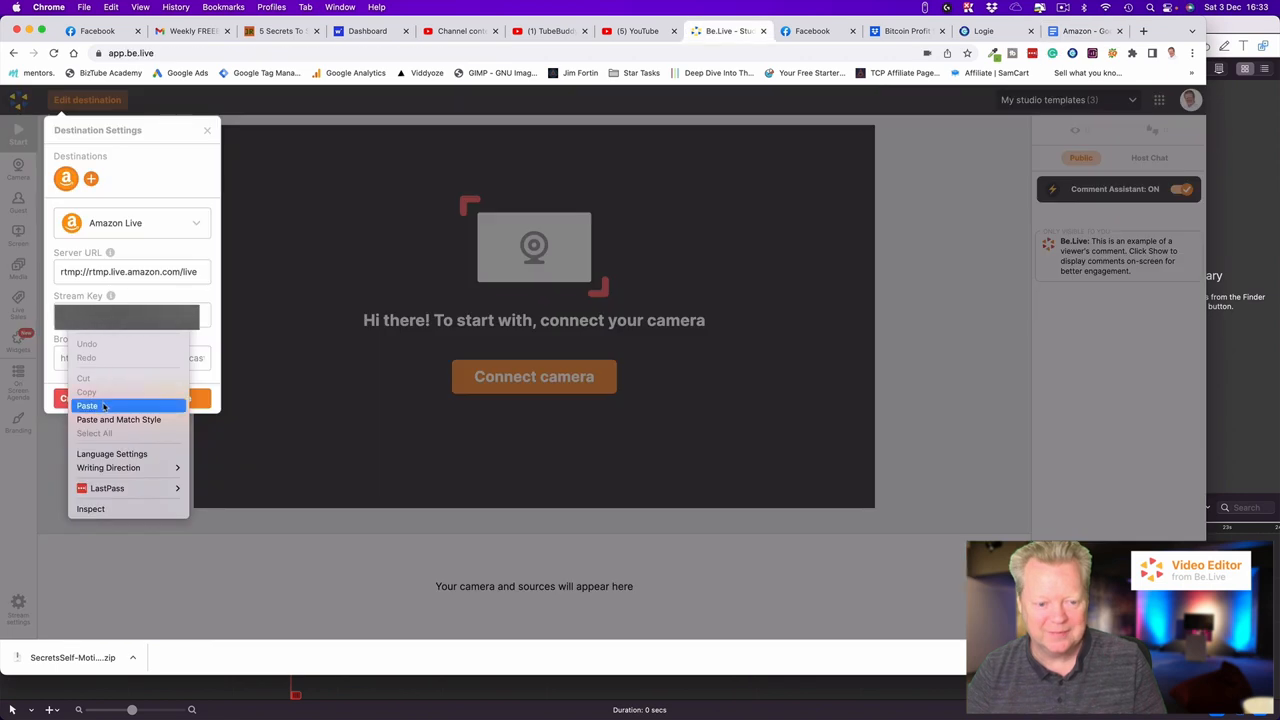
Paste the Amazon stream key and broadcast URL and save the Amazon Live destination.
click(88, 404)
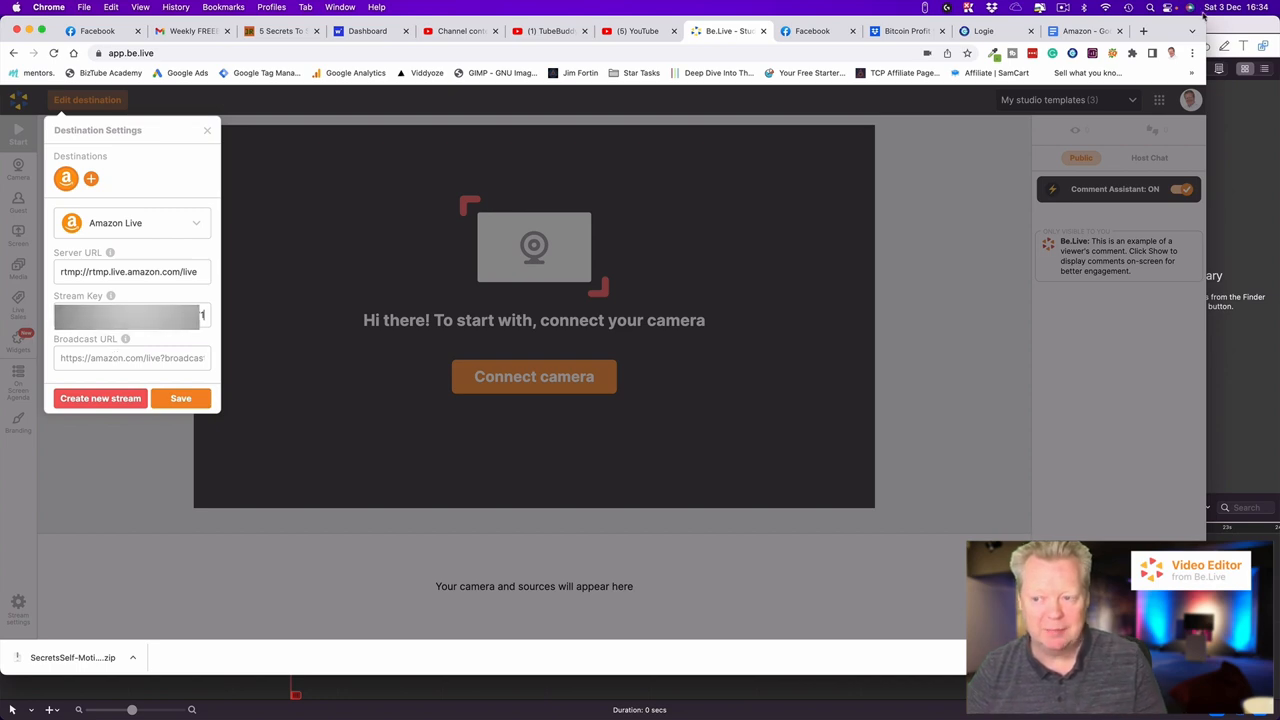
click(1088, 32)
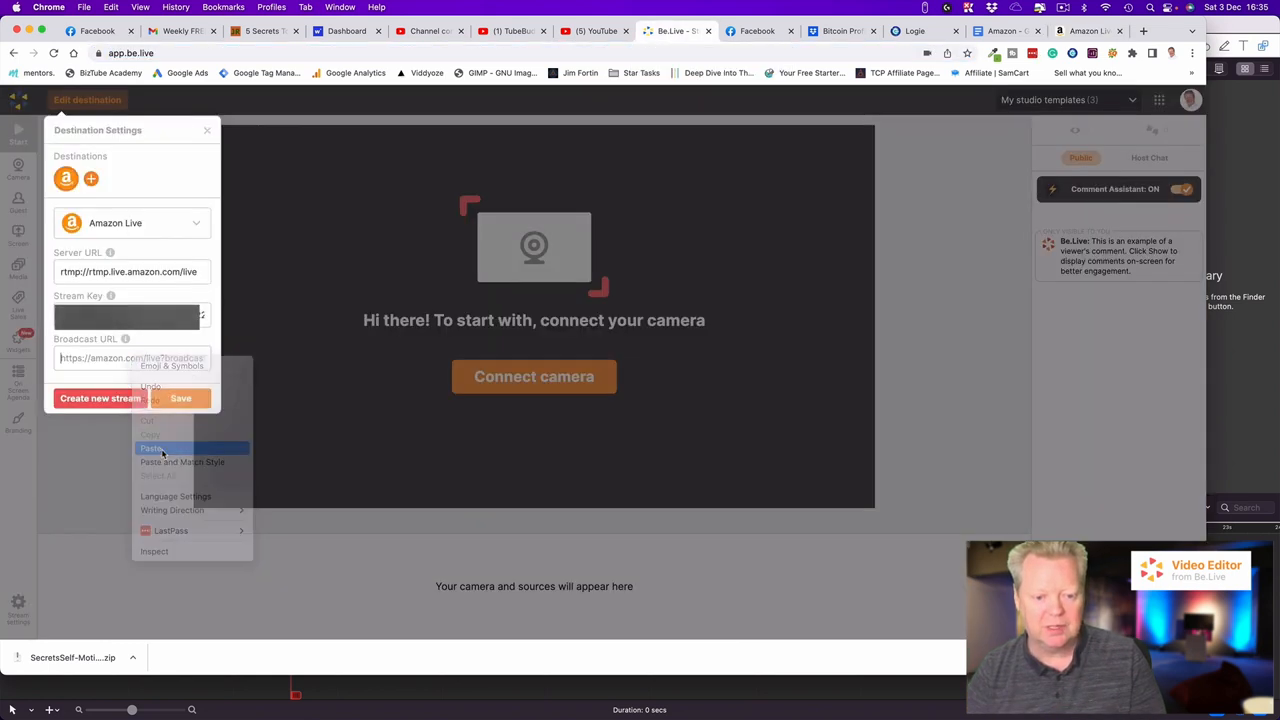
click(152, 448)
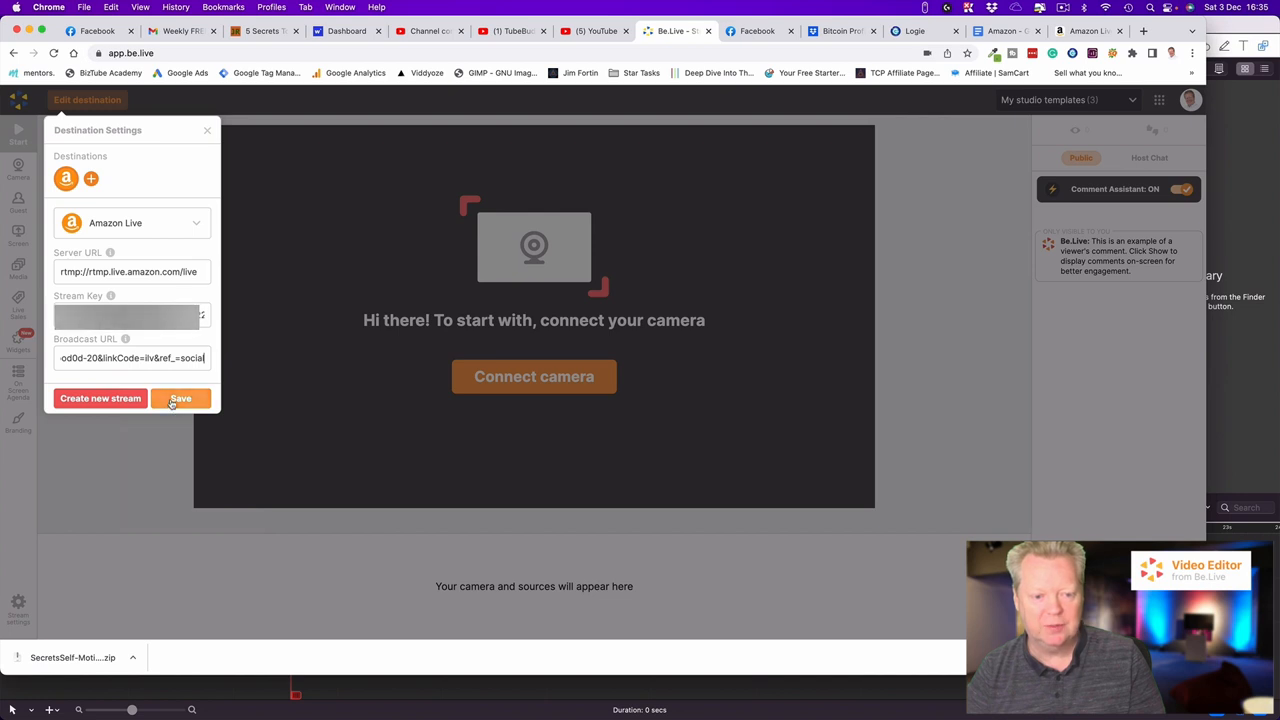
click(180, 398)
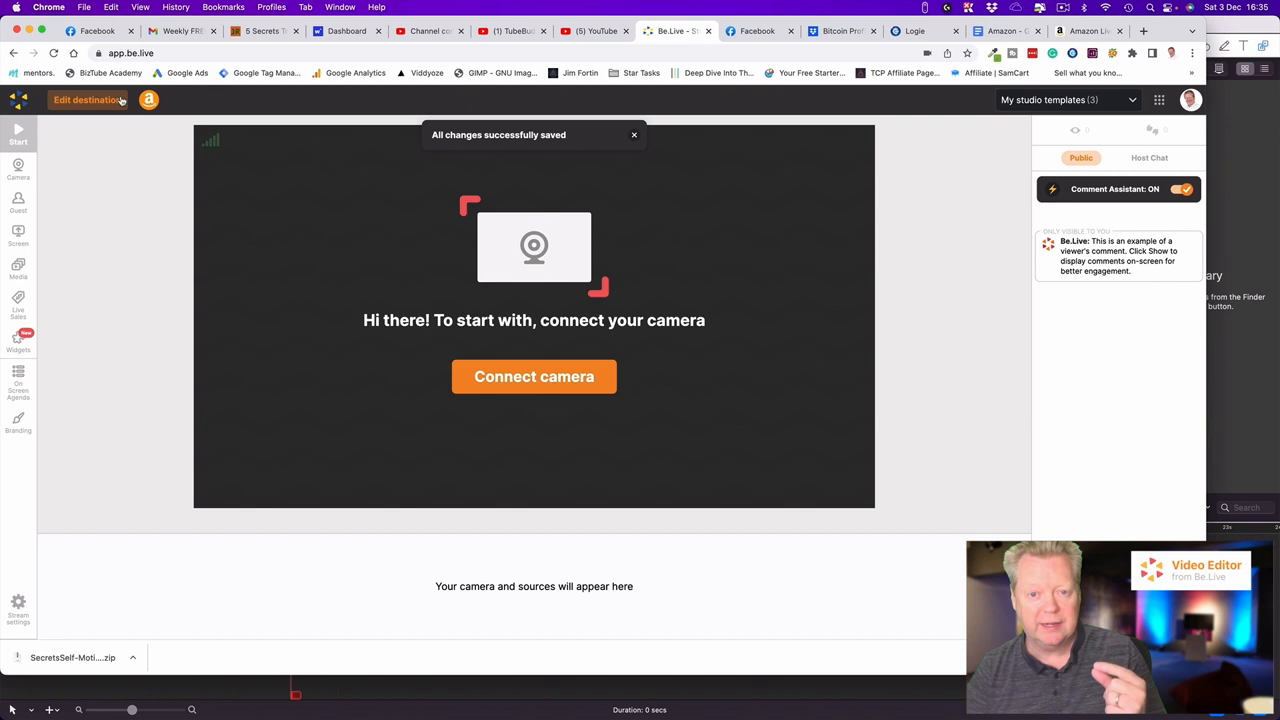
Add YouTube as a second destination titled 'Tech and Gifts For Christmas'.
click(88, 100)
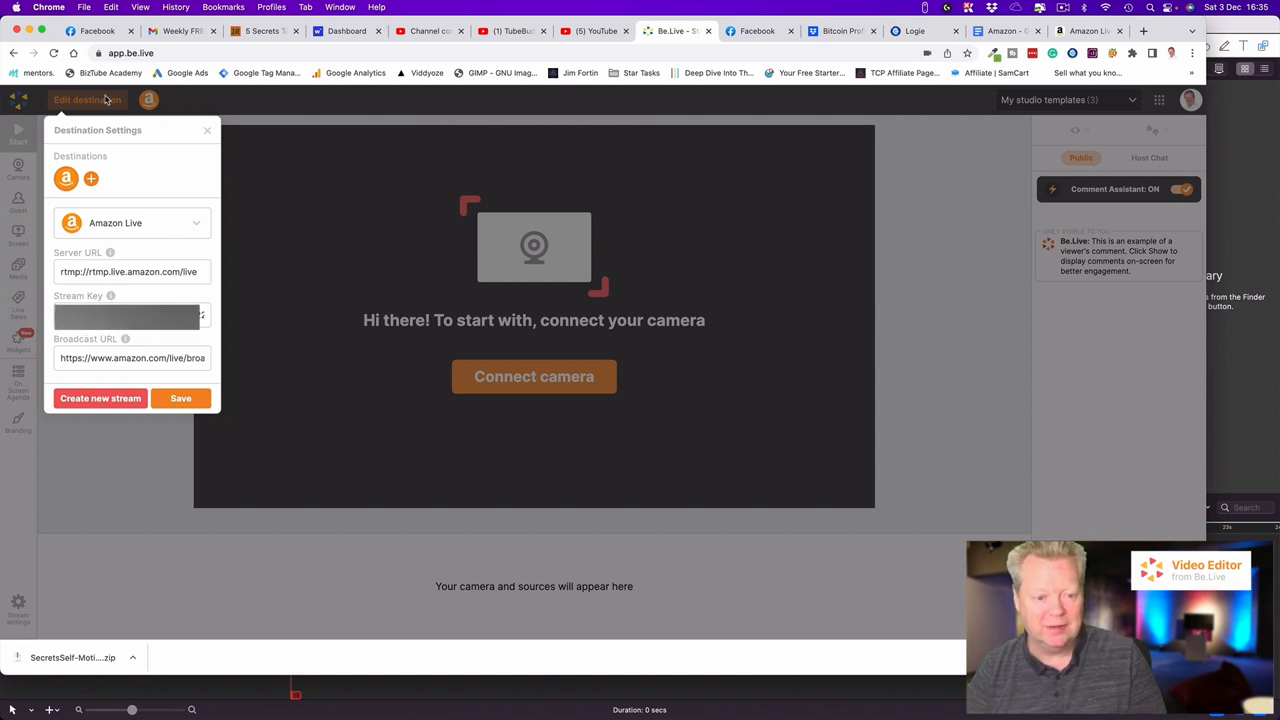
click(90, 178)
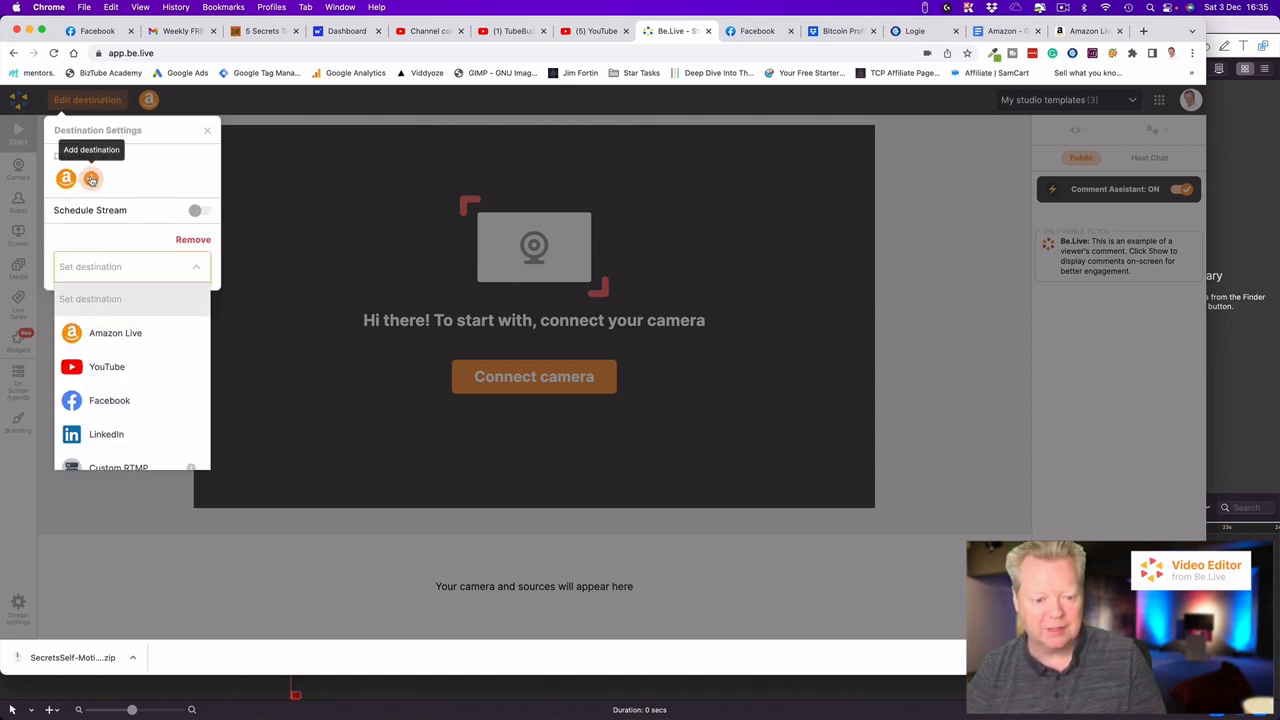
click(108, 366)
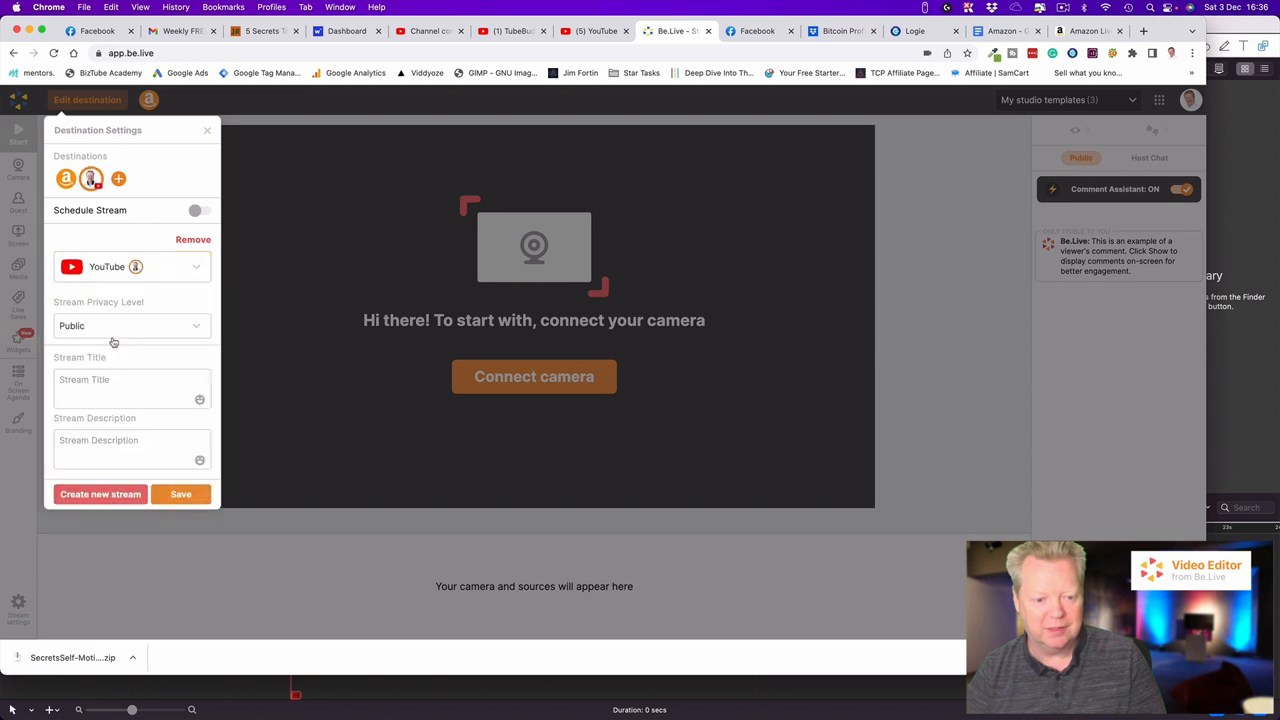
mouse_move(146, 272)
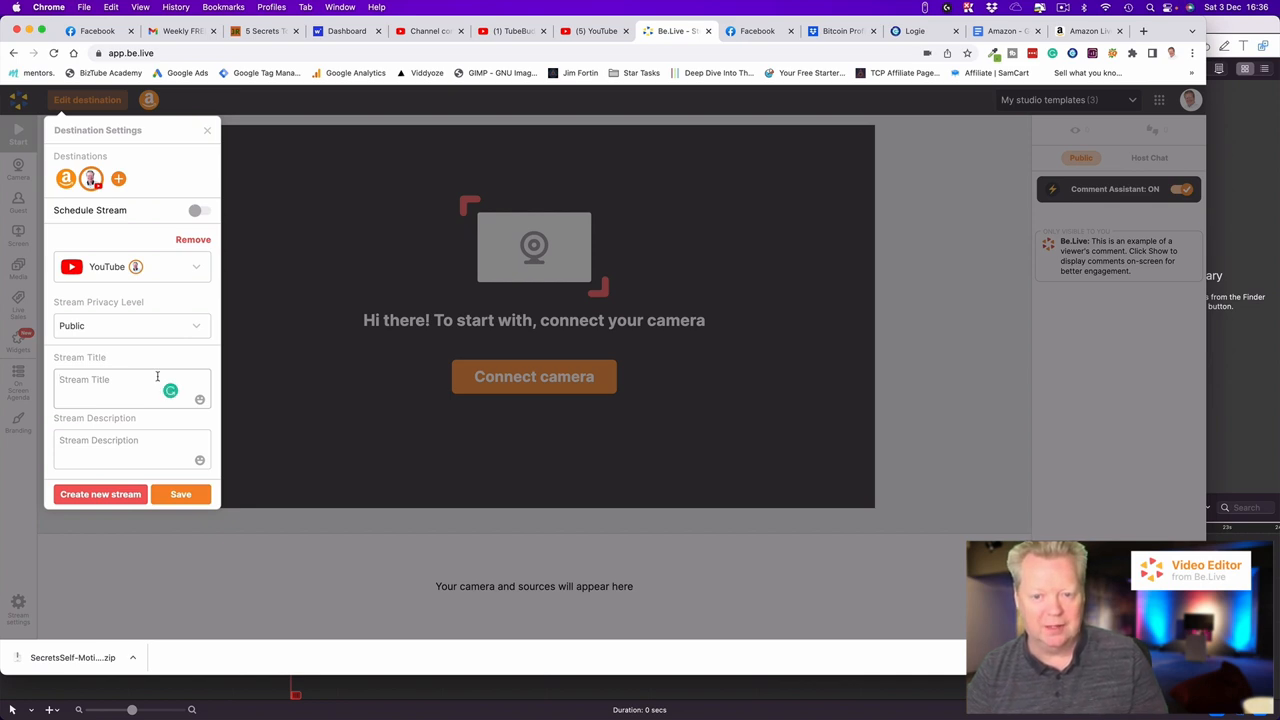
text(Tech and Gifts For Christmas)
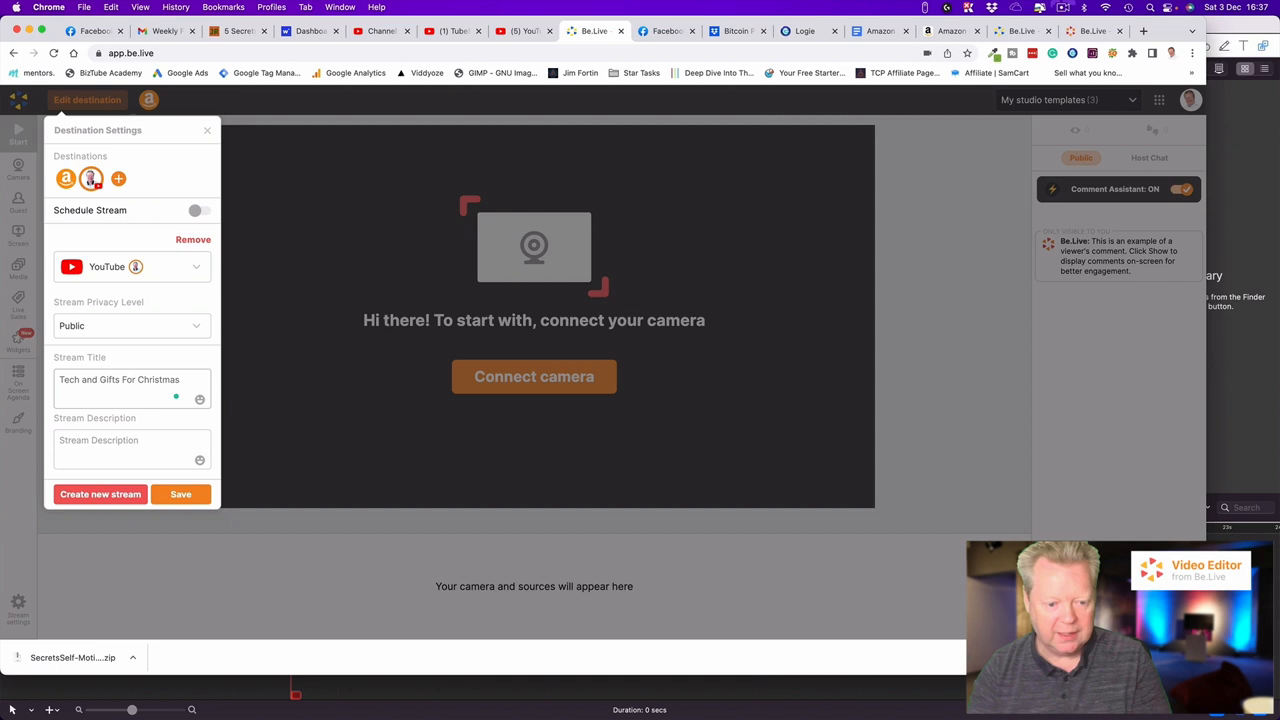
Paste the affiliate-disclosure description, finish the title text and save the YouTube destination.
click(110, 448)
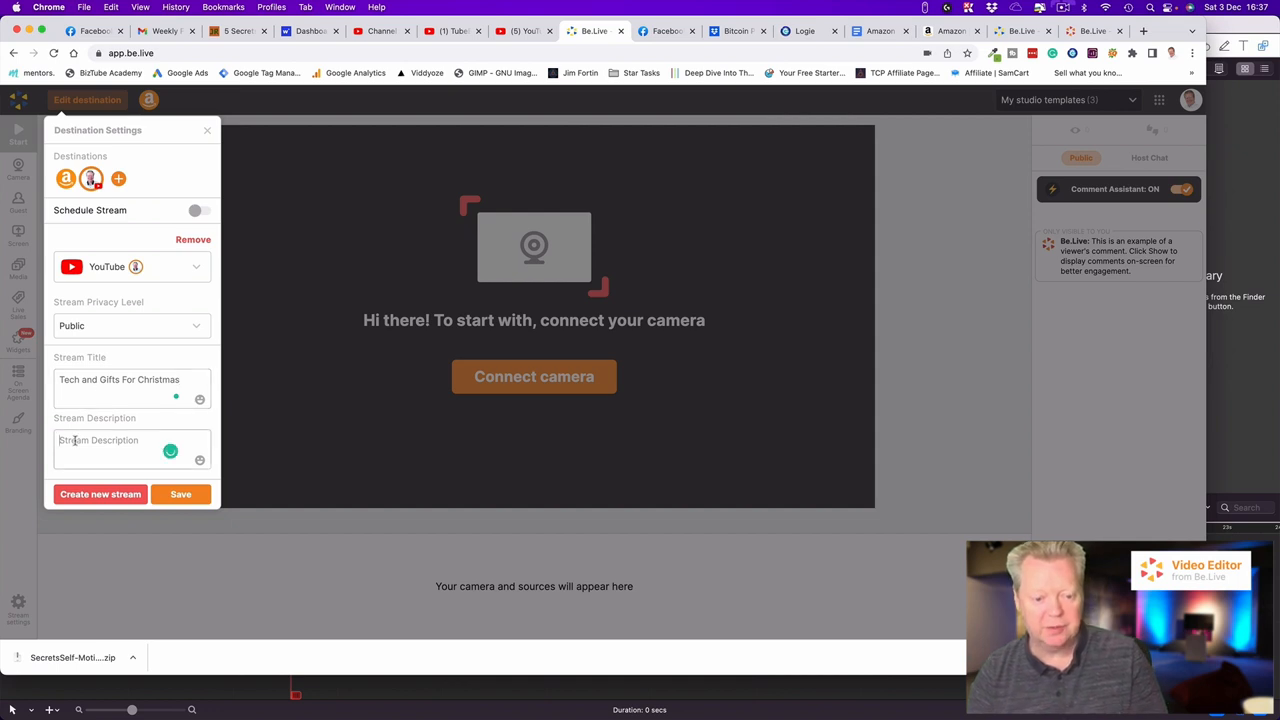
right_click(130, 444)
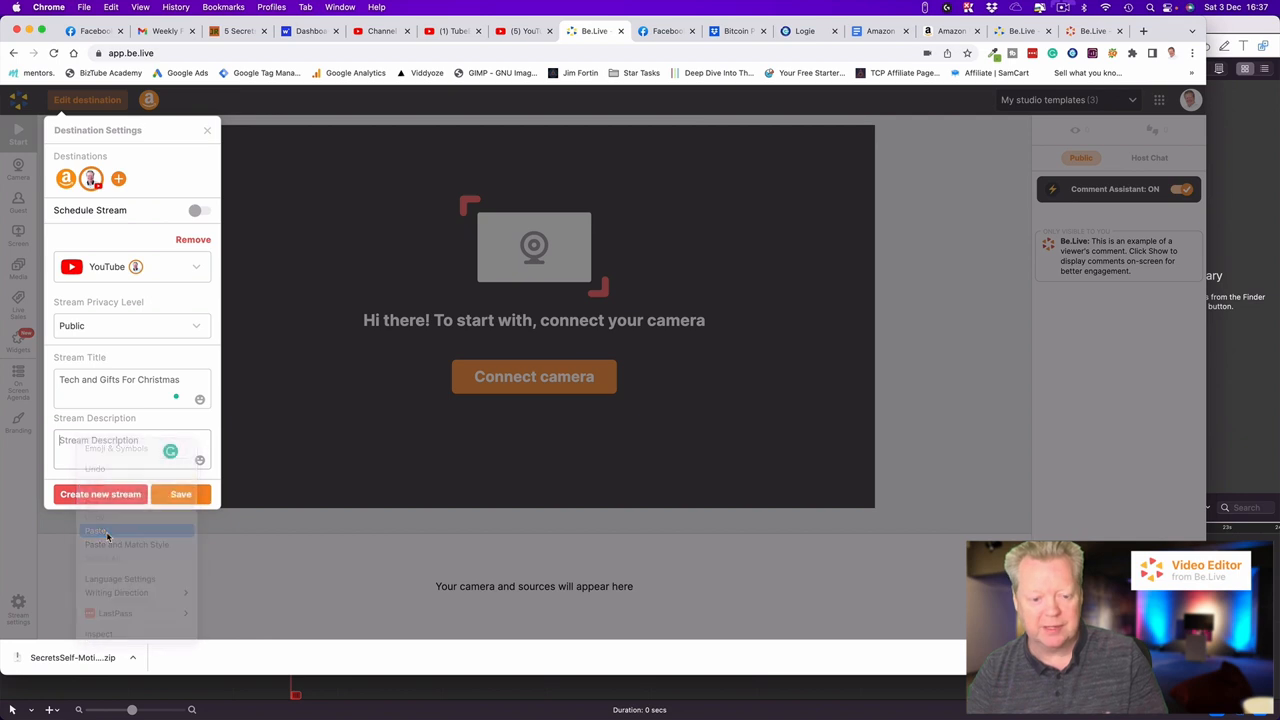
click(96, 530)
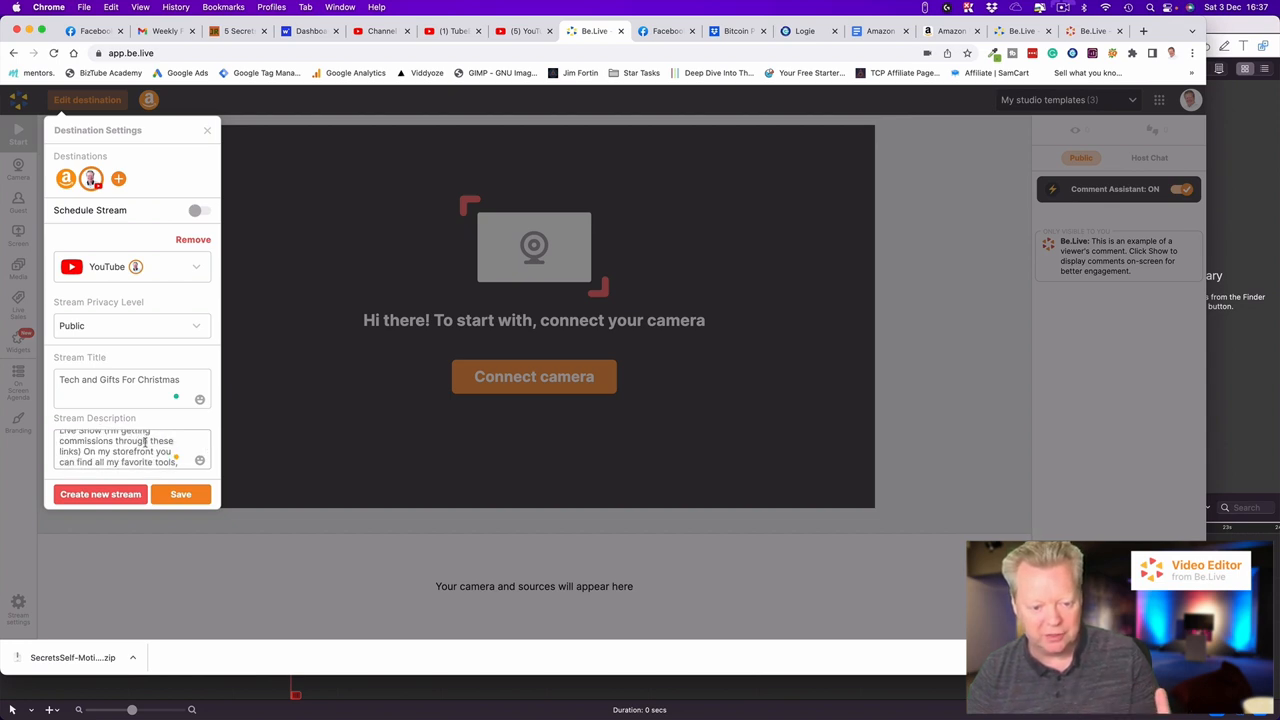
scroll(down, 3)
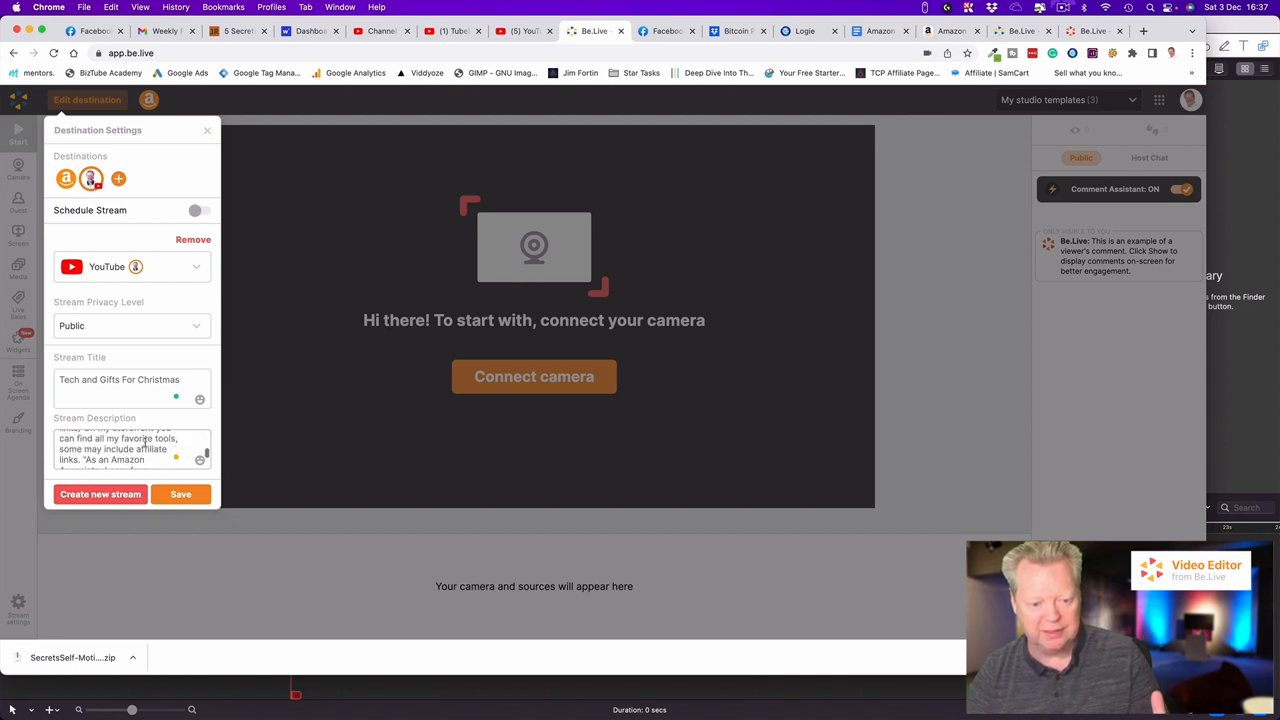
scroll(down, 3)
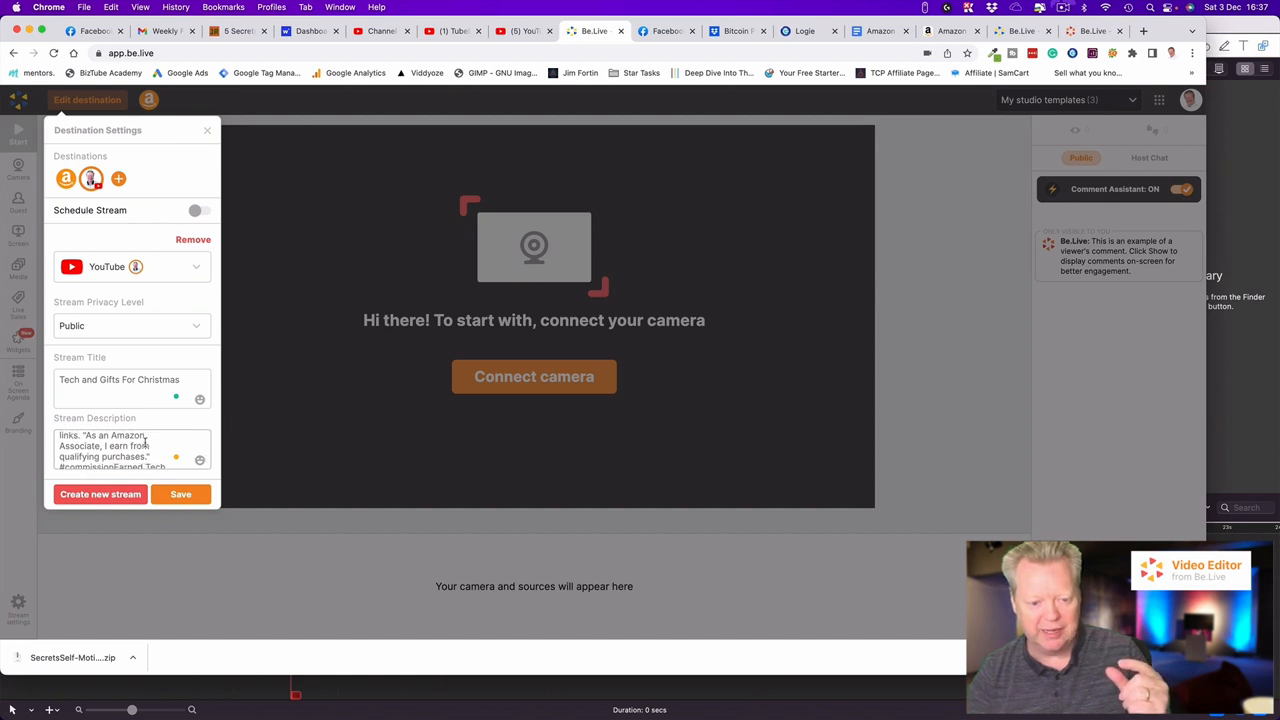
text(And Gifts for Christmas)
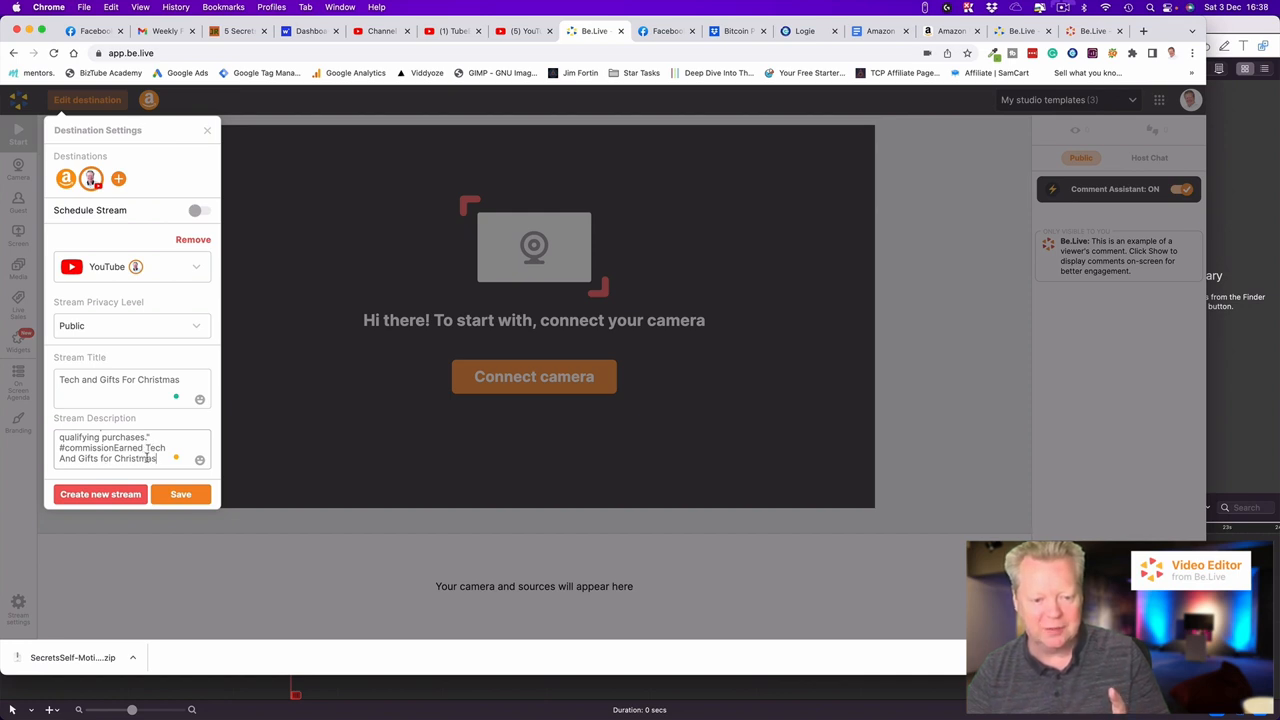
click(180, 494)
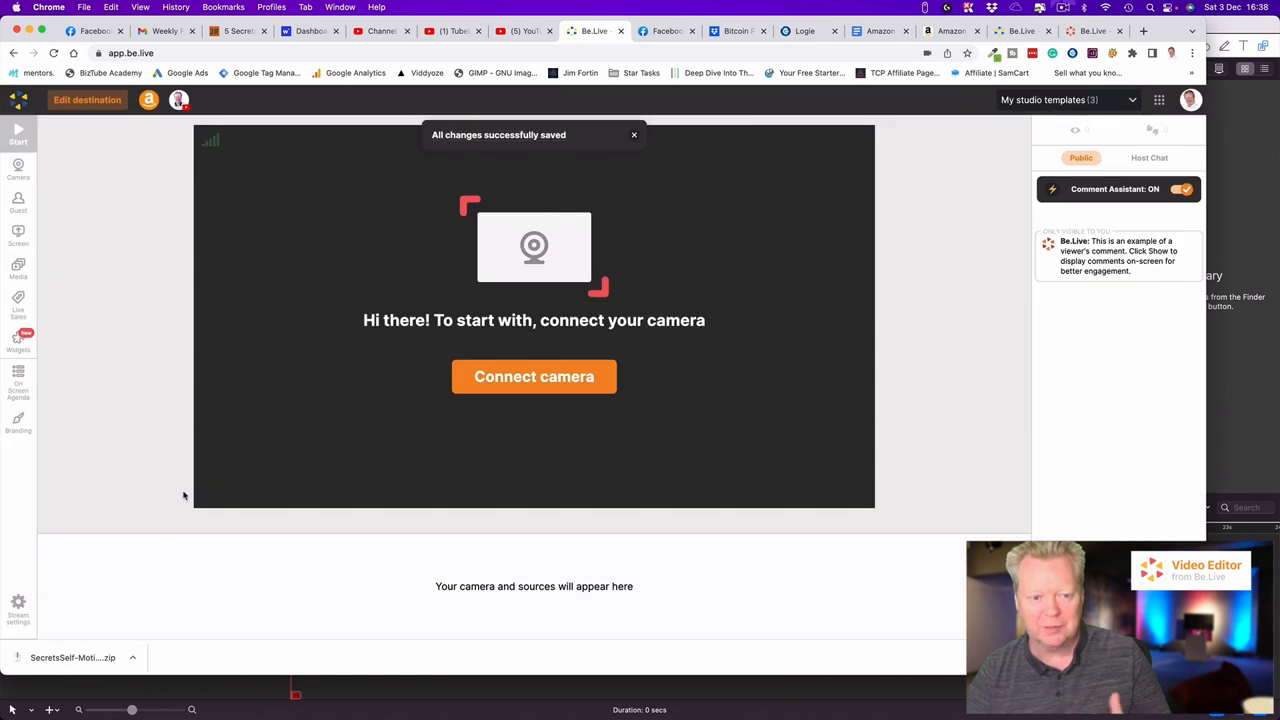
click(88, 100)
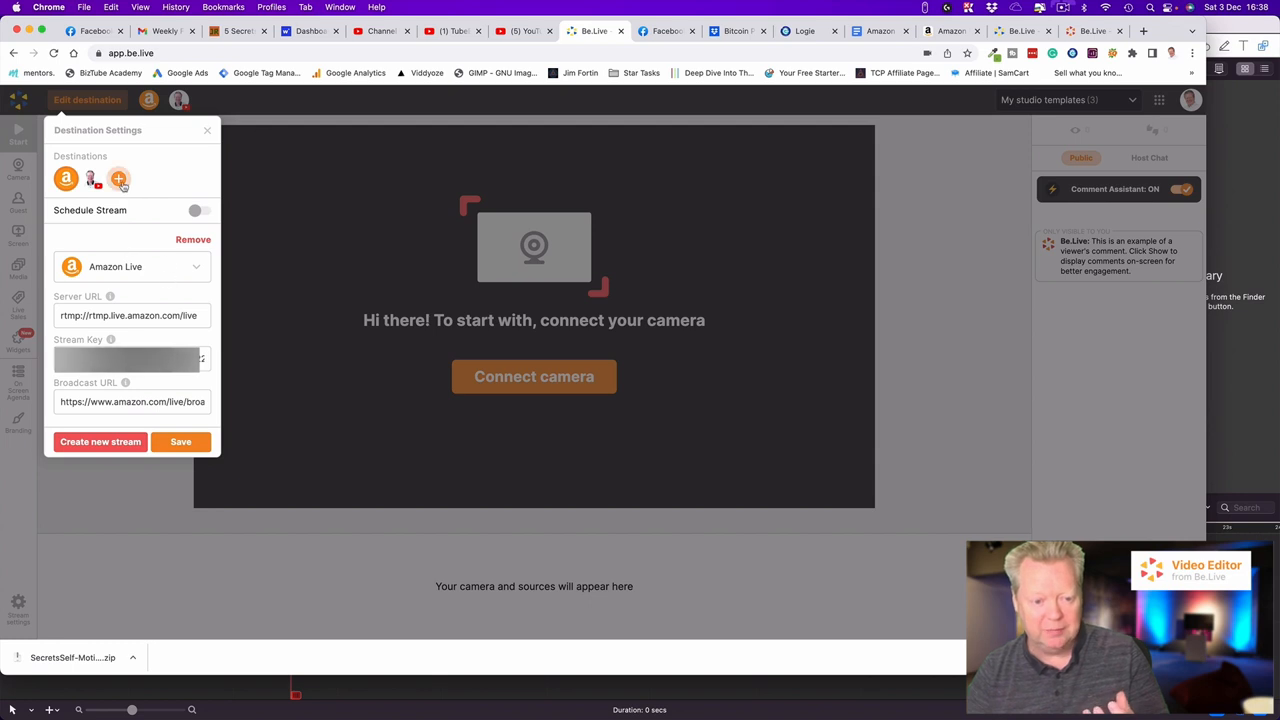
Add Facebook as a third destination streaming to the deals page.
click(118, 178)
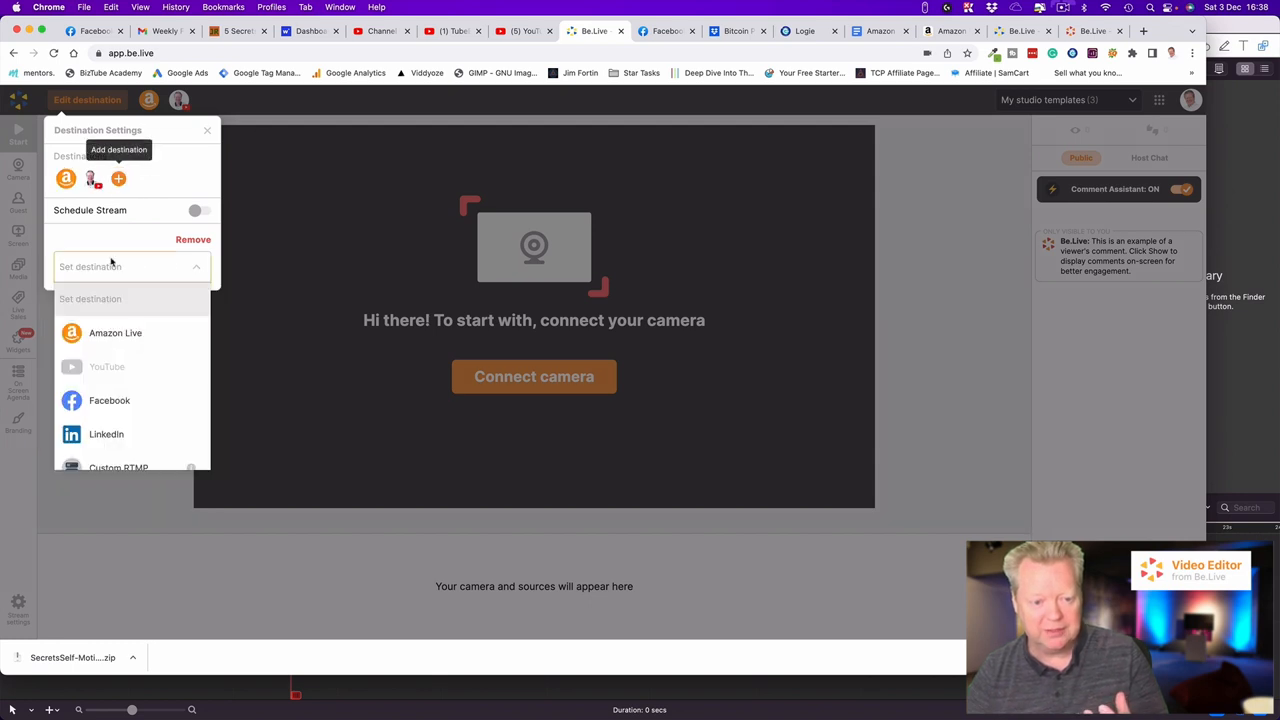
click(108, 400)
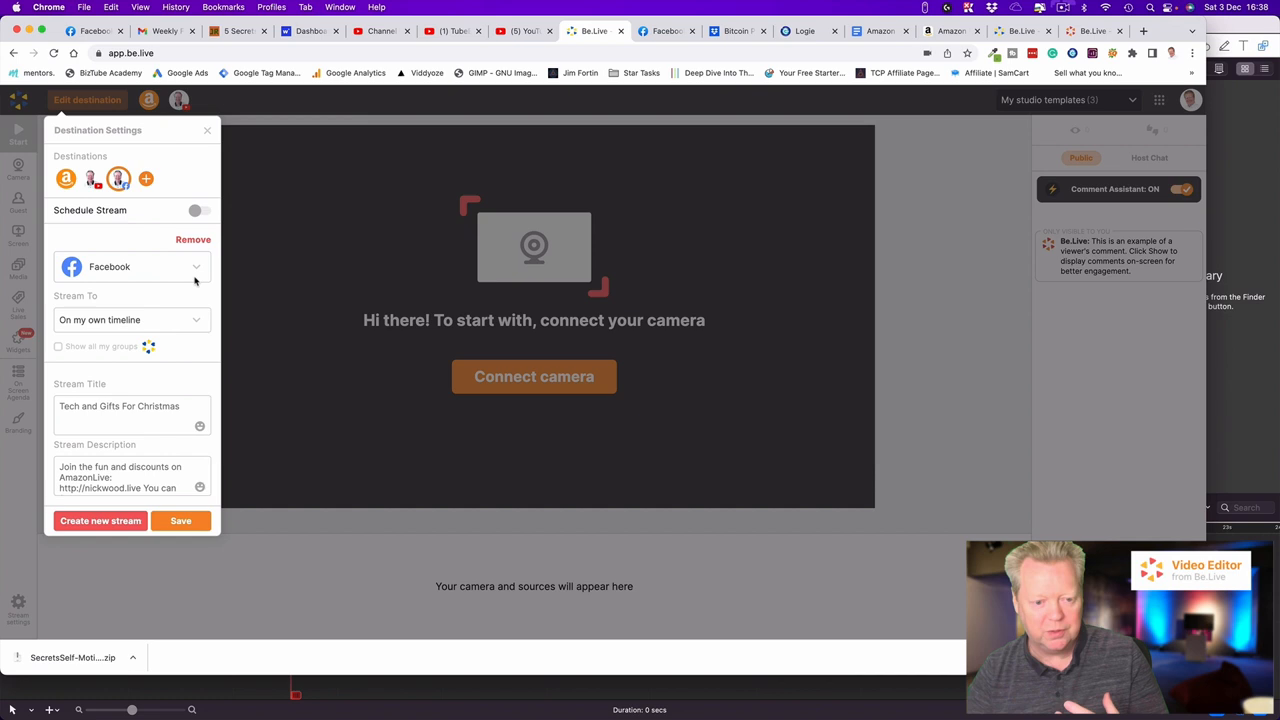
click(130, 320)
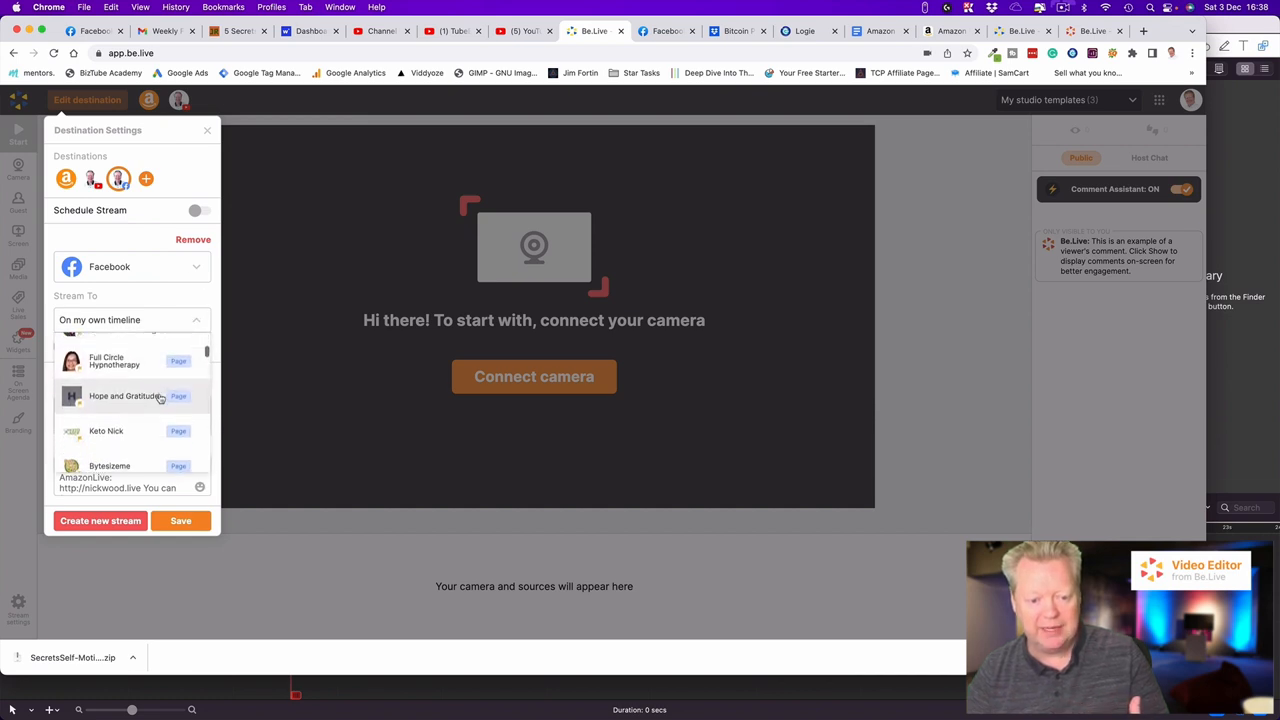
scroll(down, 3)
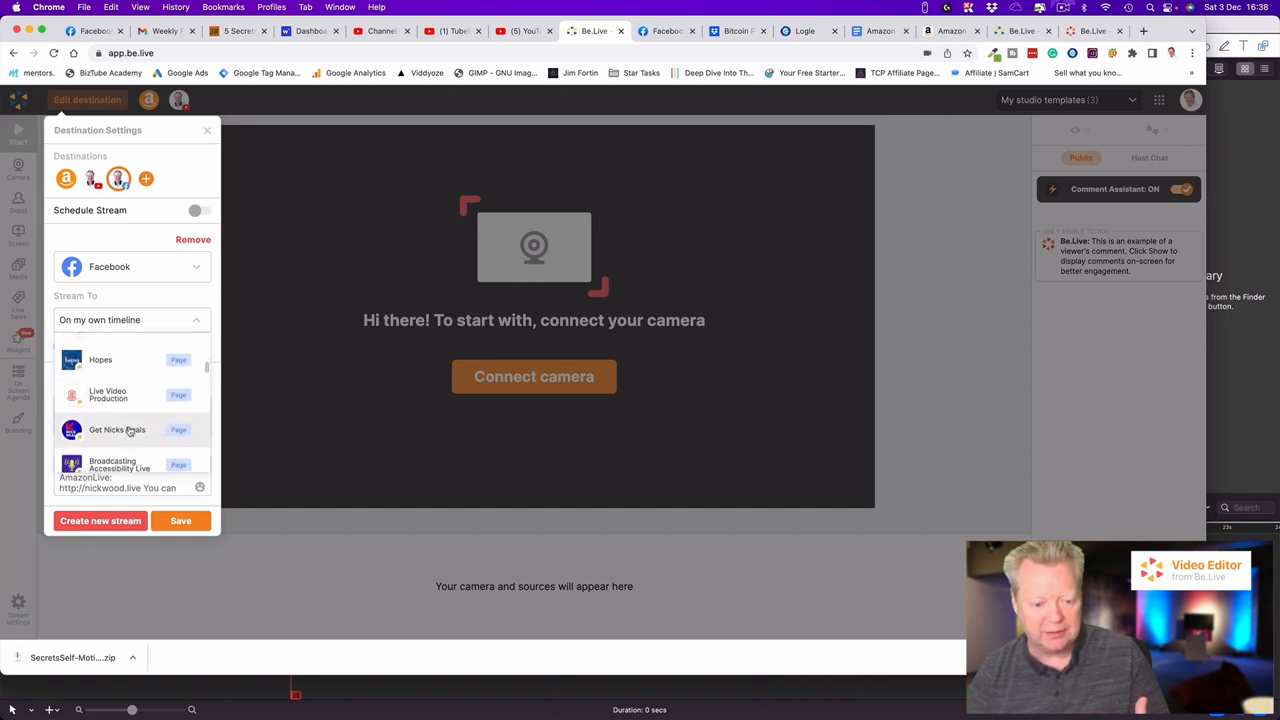
click(116, 428)
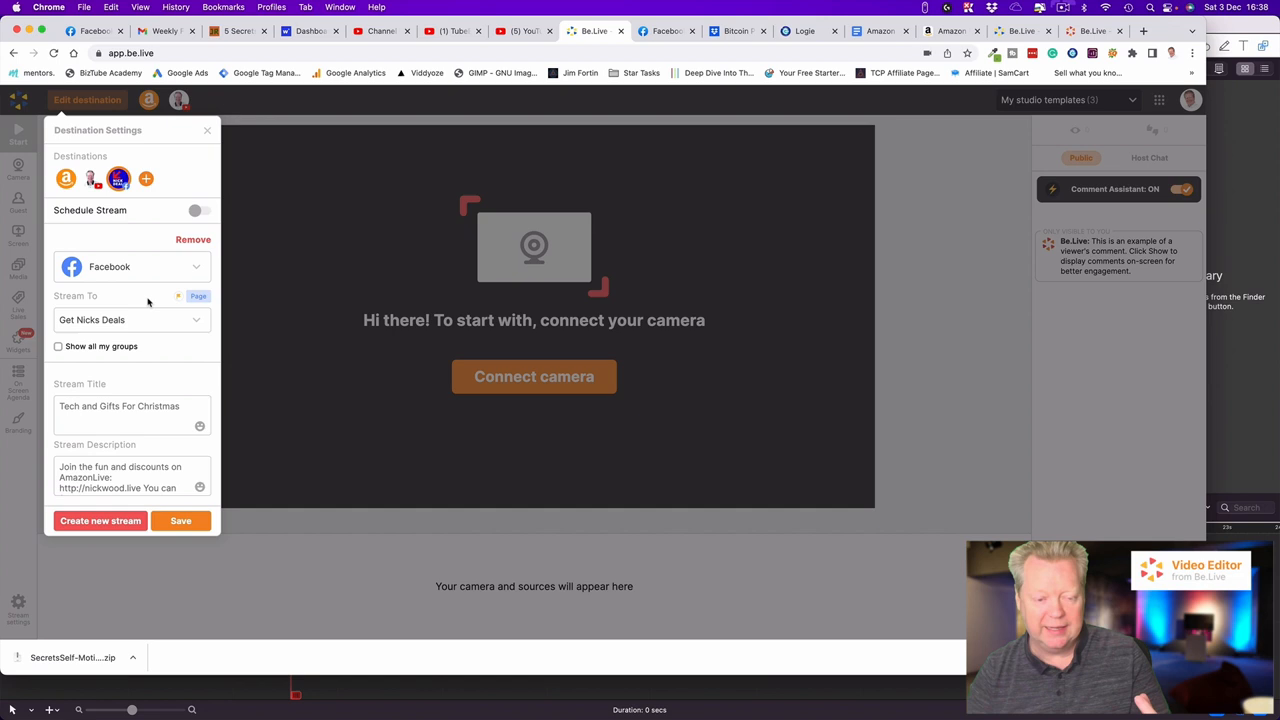
Add the LinkedIn profile destination, save the settings and return to the Amazon Live destination.
click(130, 266)
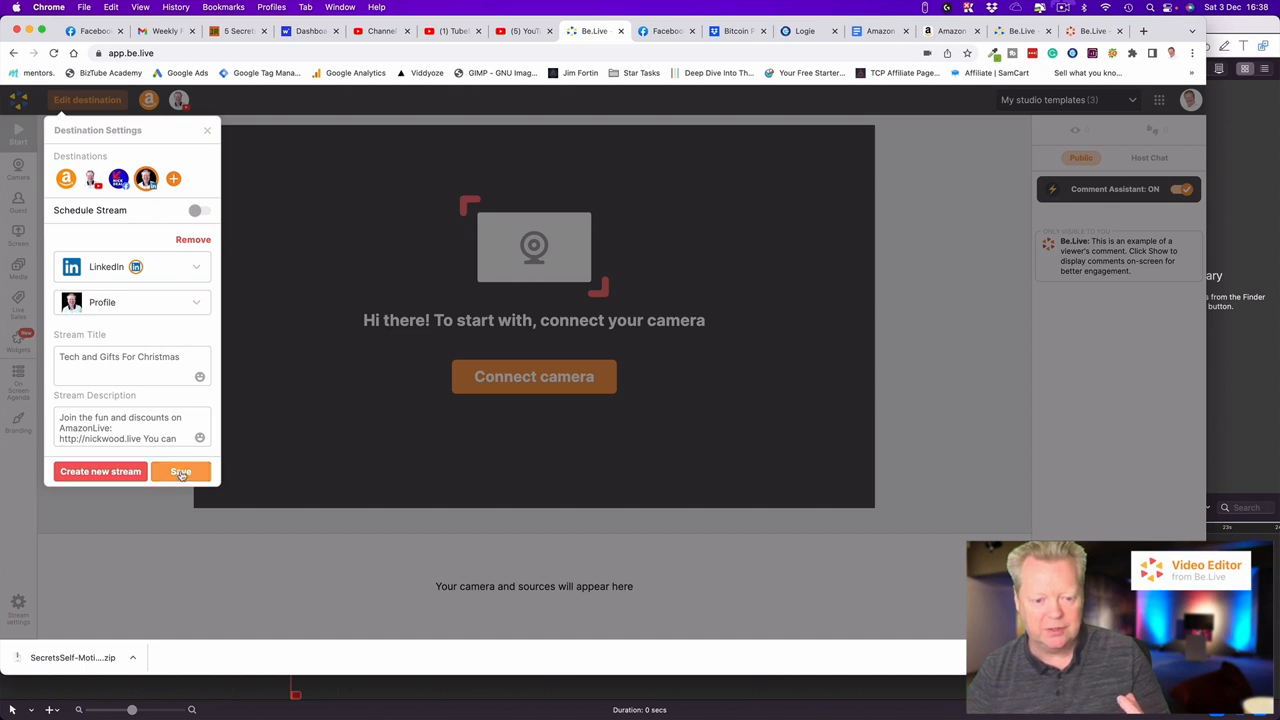
click(180, 472)
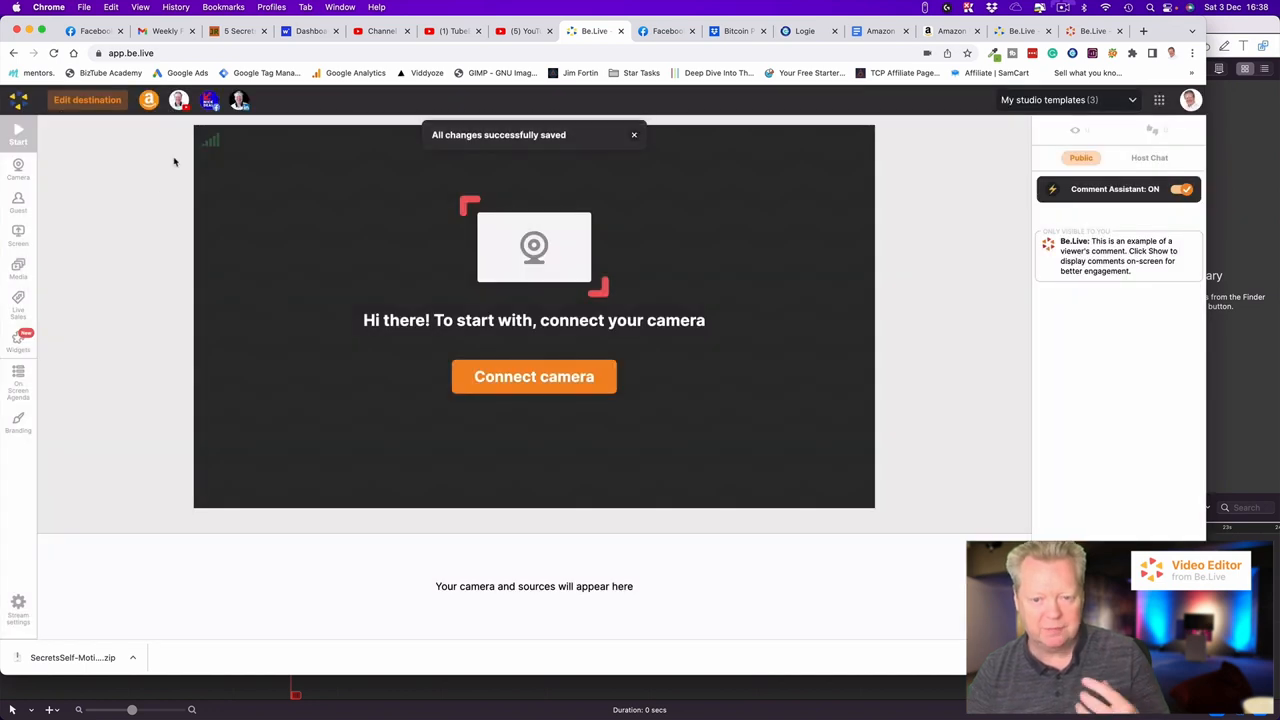
click(88, 100)
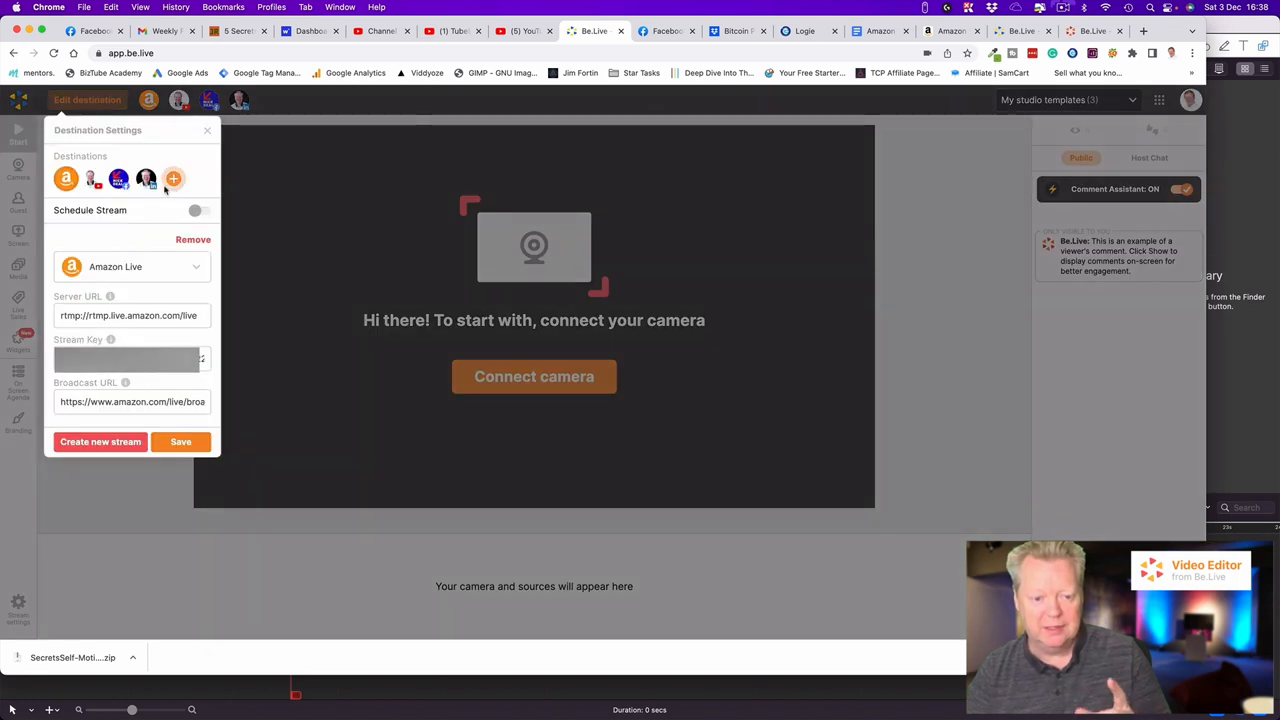
mouse_move(172, 178)
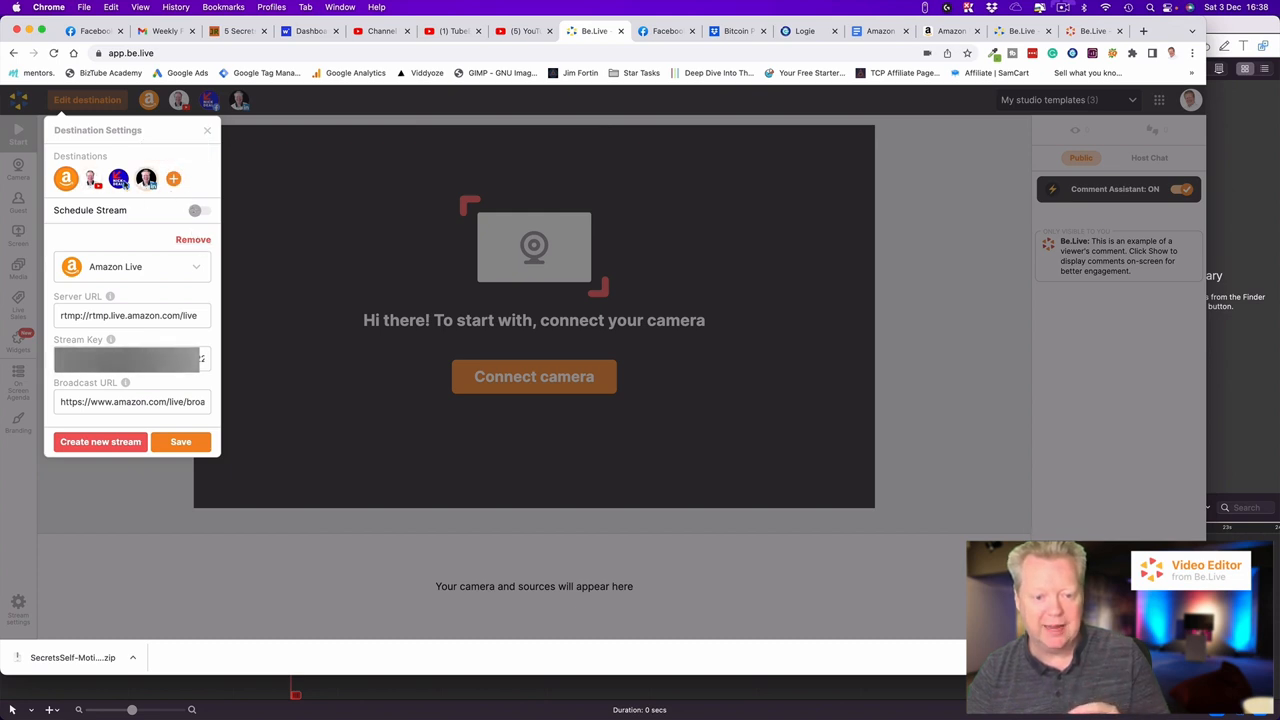
Turn on Schedule Stream and set the stream for December 4 at 4:00 PM.
click(196, 210)
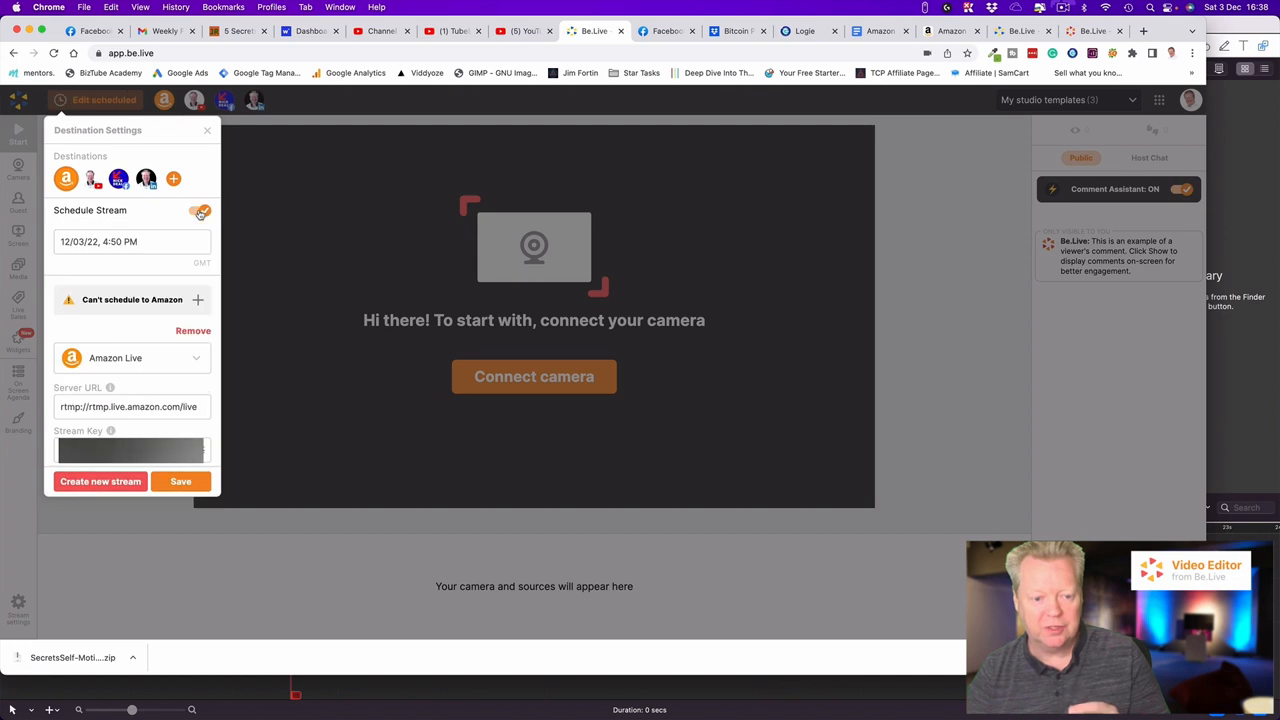
click(130, 240)
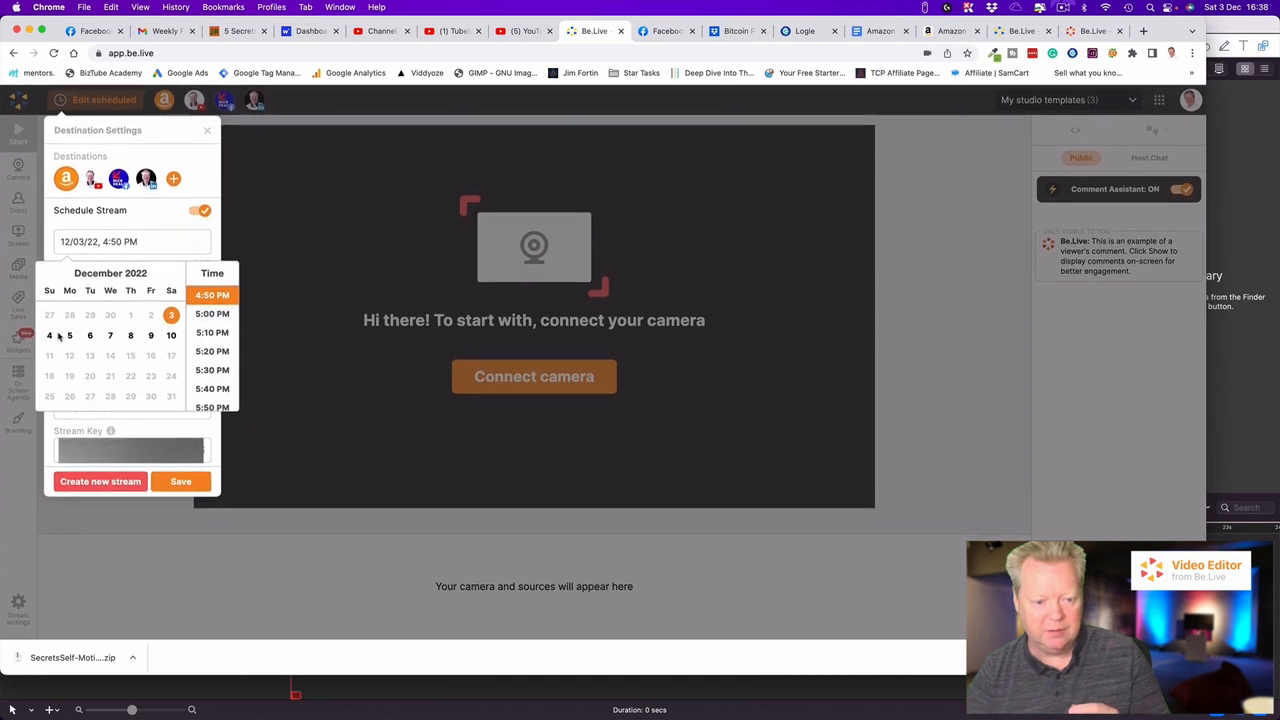
click(48, 336)
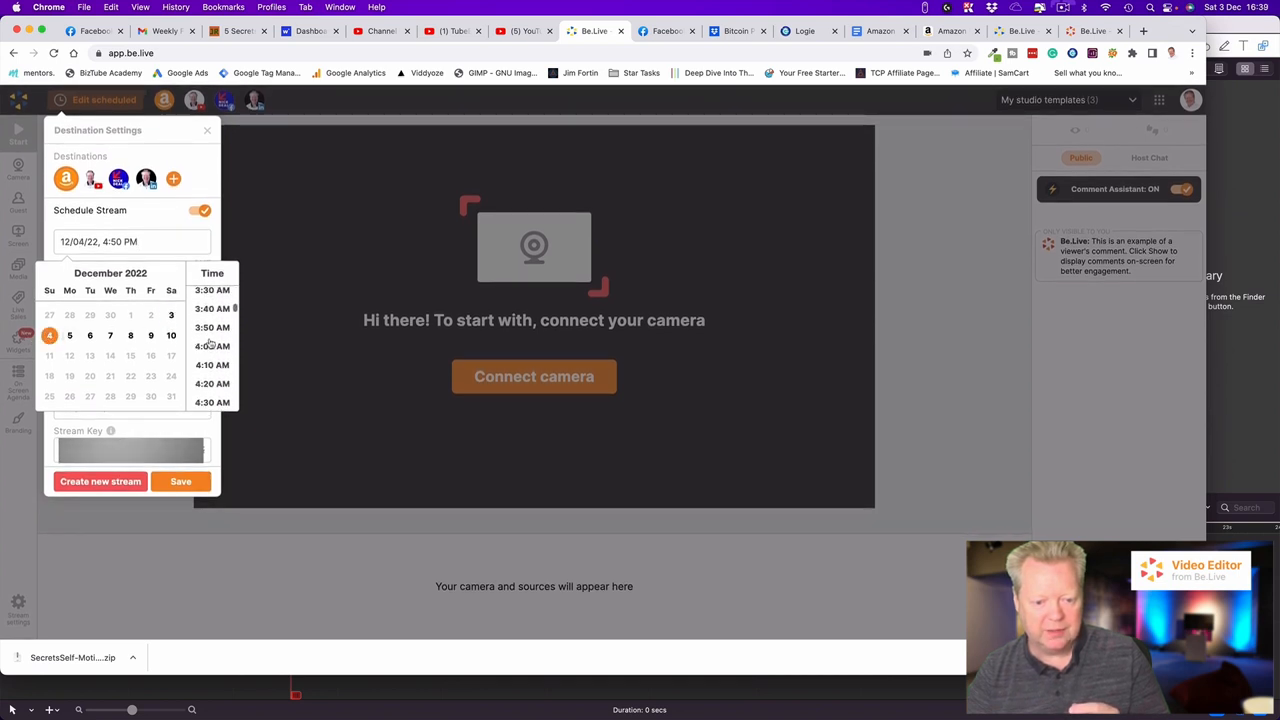
scroll(down, 3)
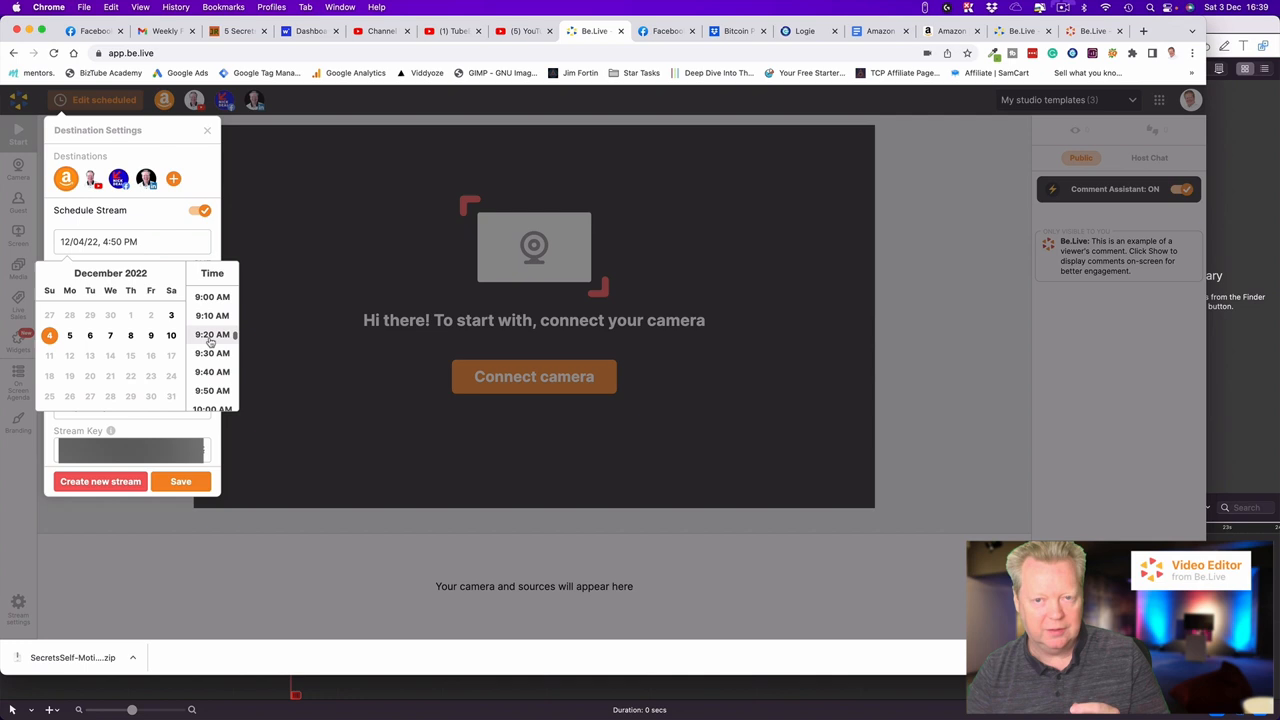
scroll(down, 3)
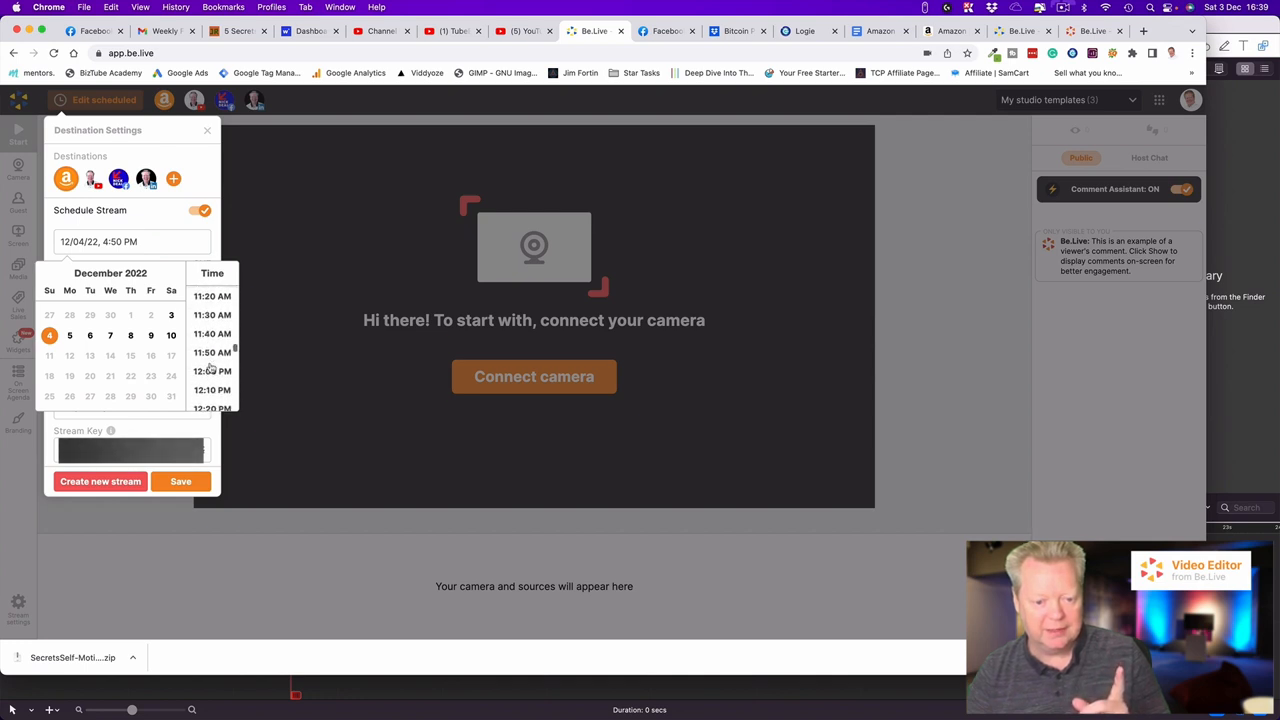
scroll(down, 3)
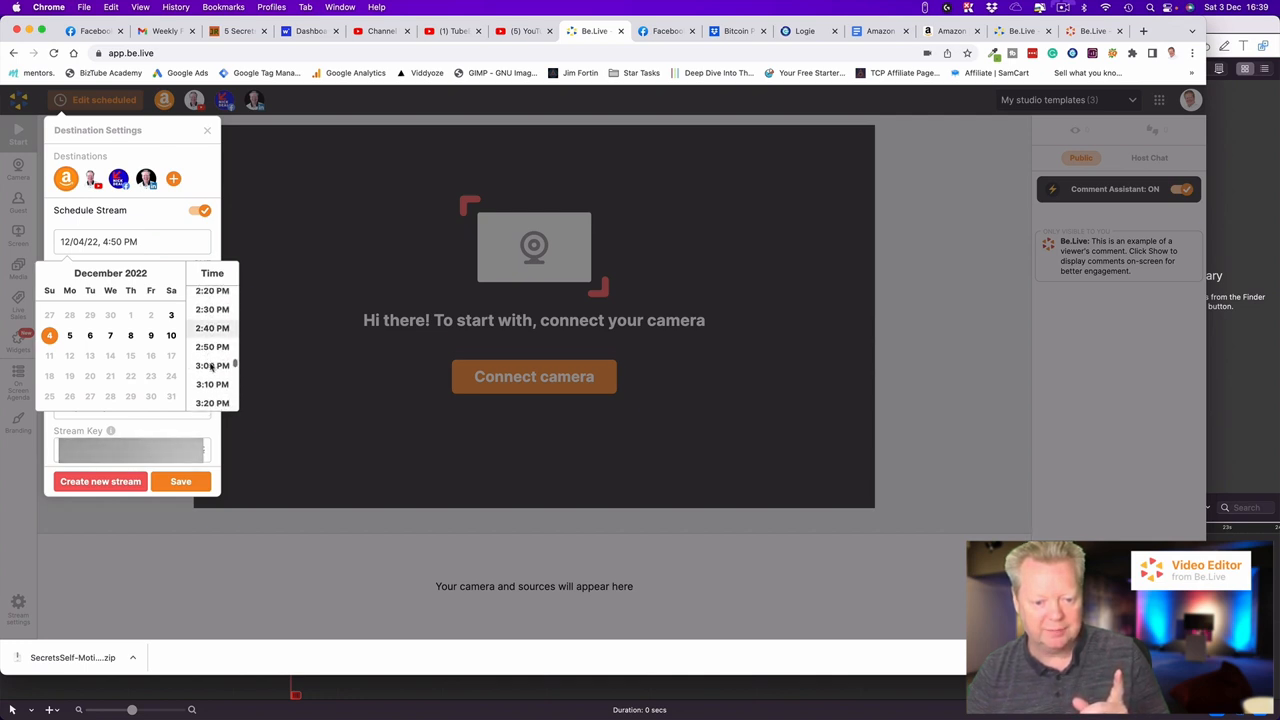
scroll(down, 3)
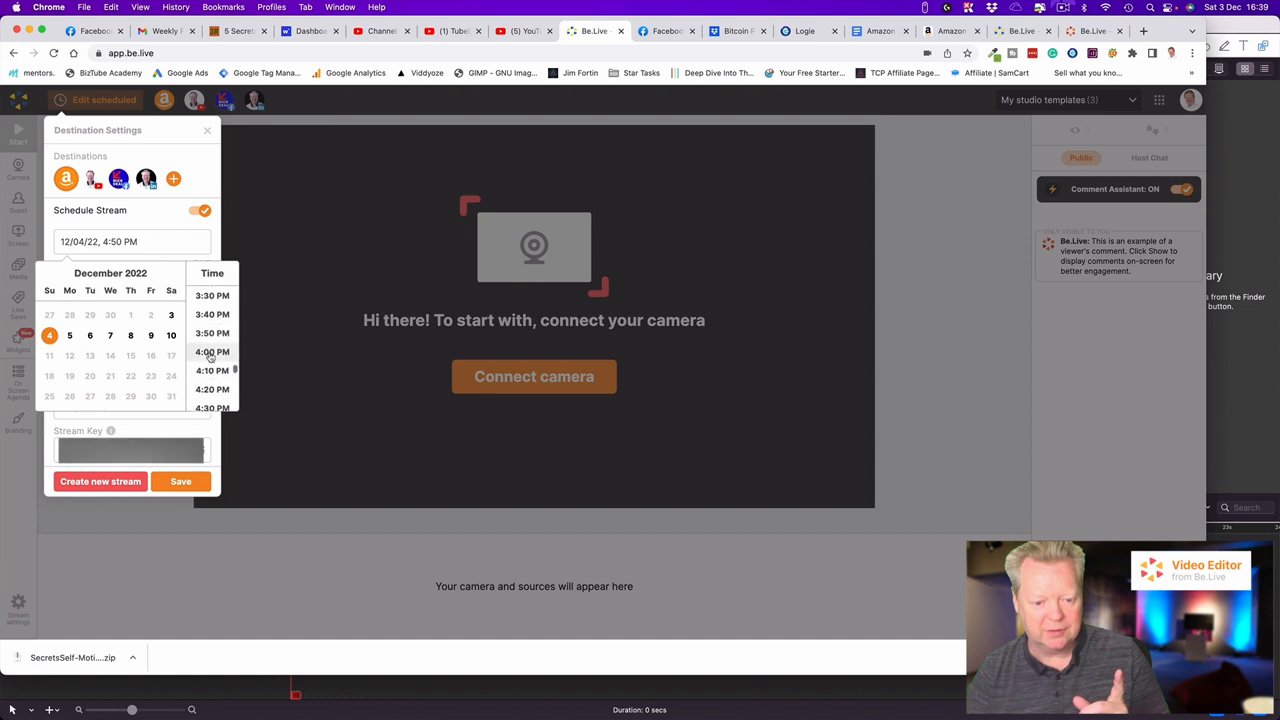
click(212, 352)
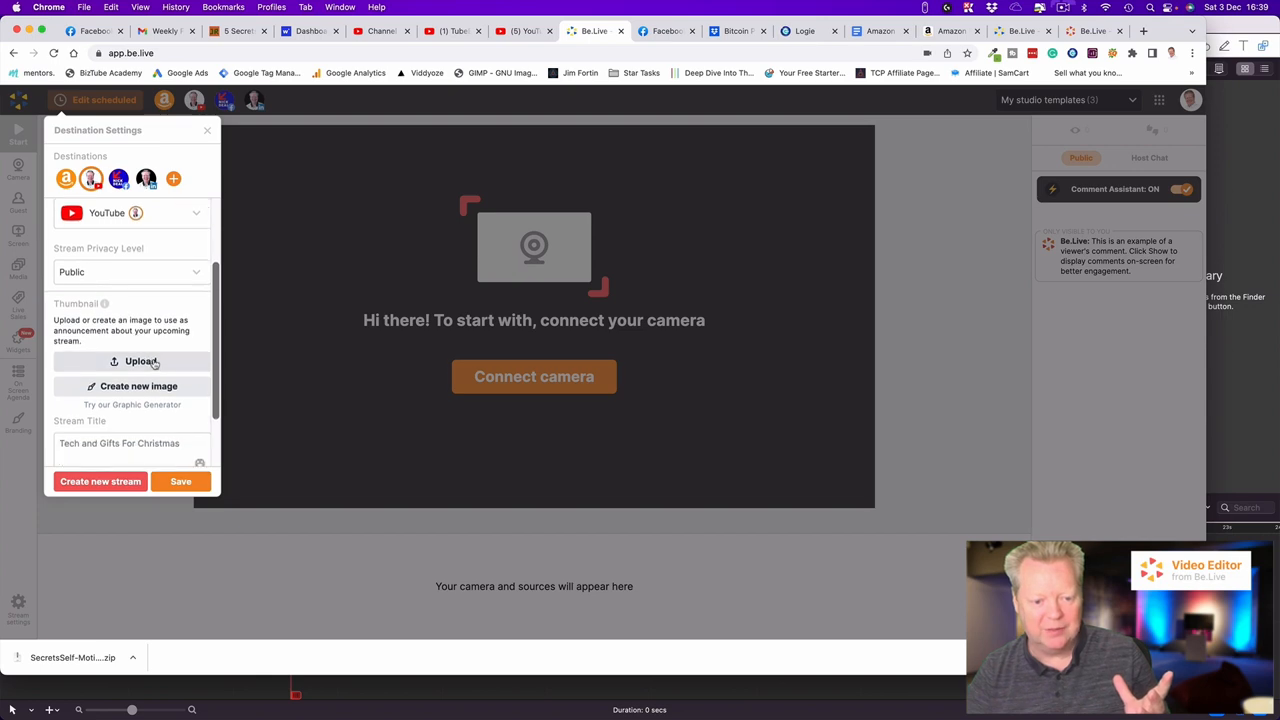
Upload the Christmas thumbnail image from Downloads > THUMBNAILS to the YouTube destination.
click(140, 360)
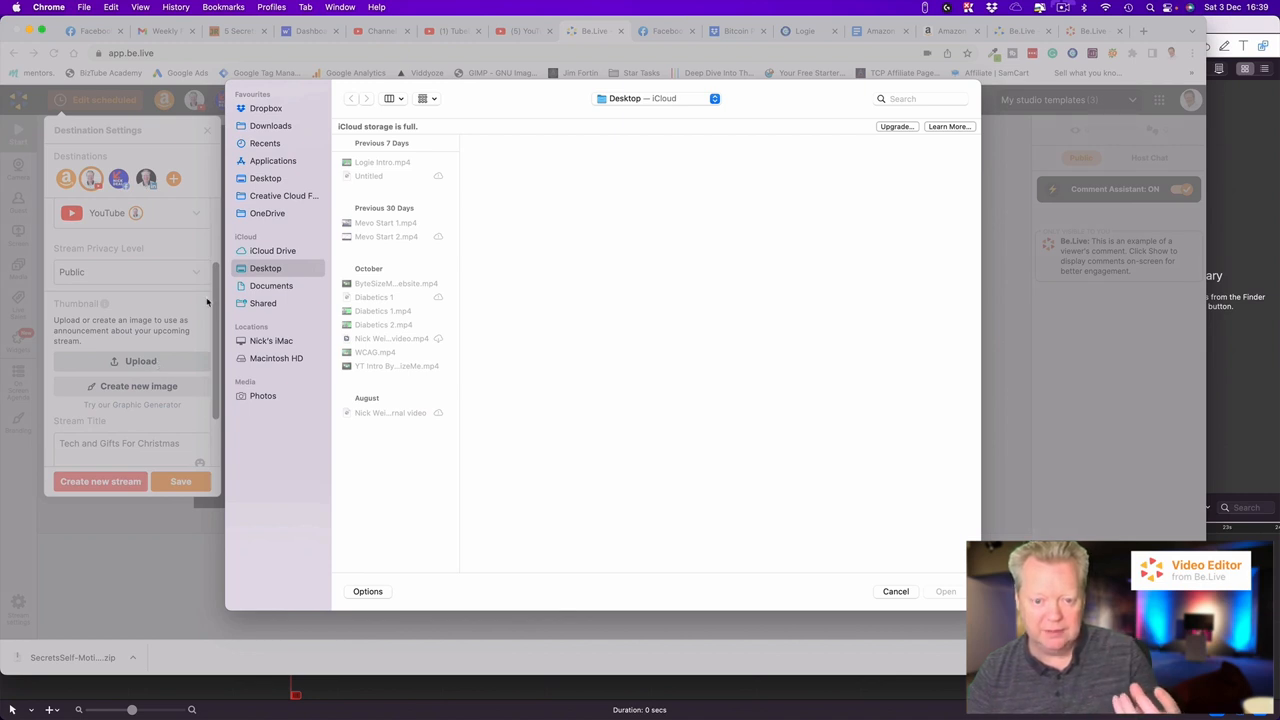
click(272, 124)
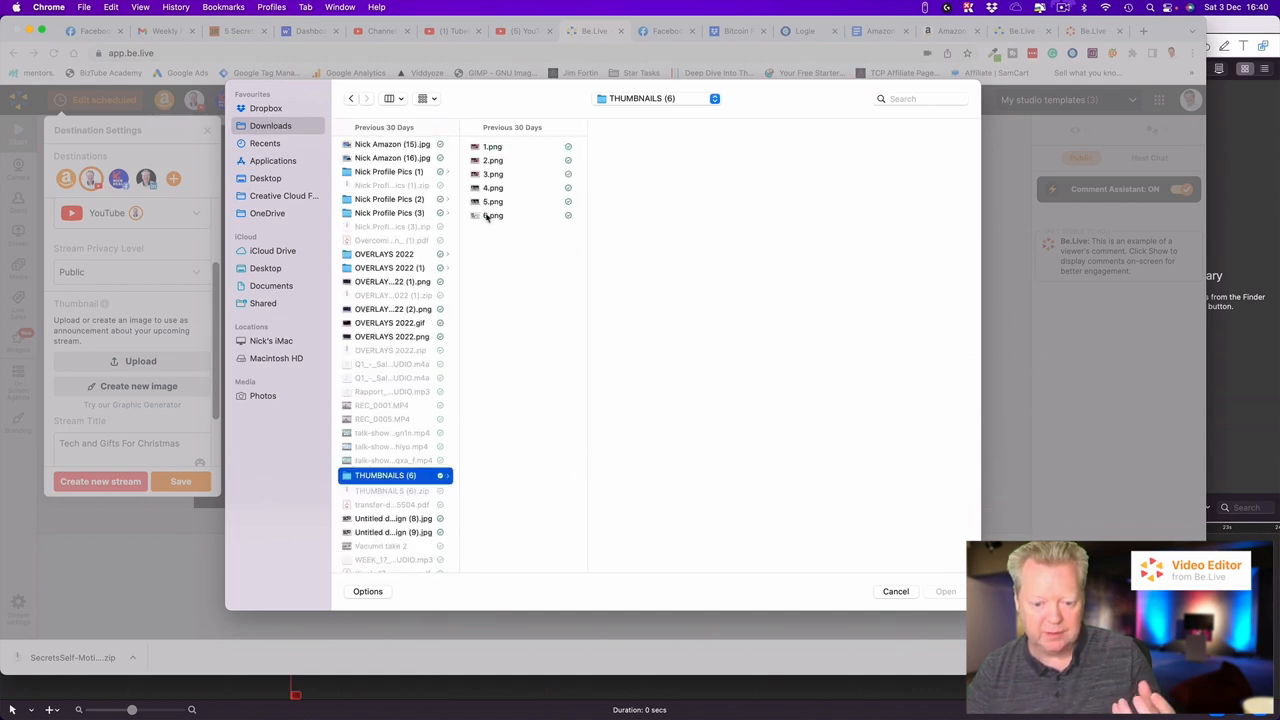
click(492, 216)
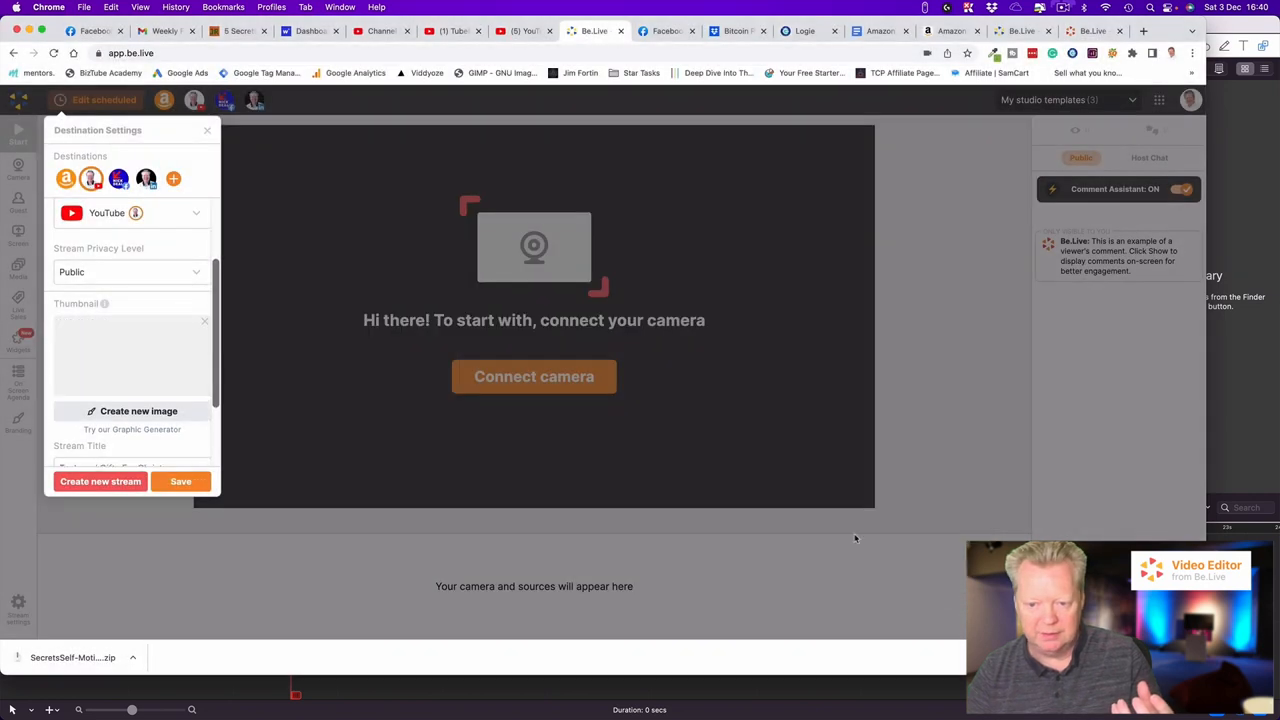
click(180, 480)
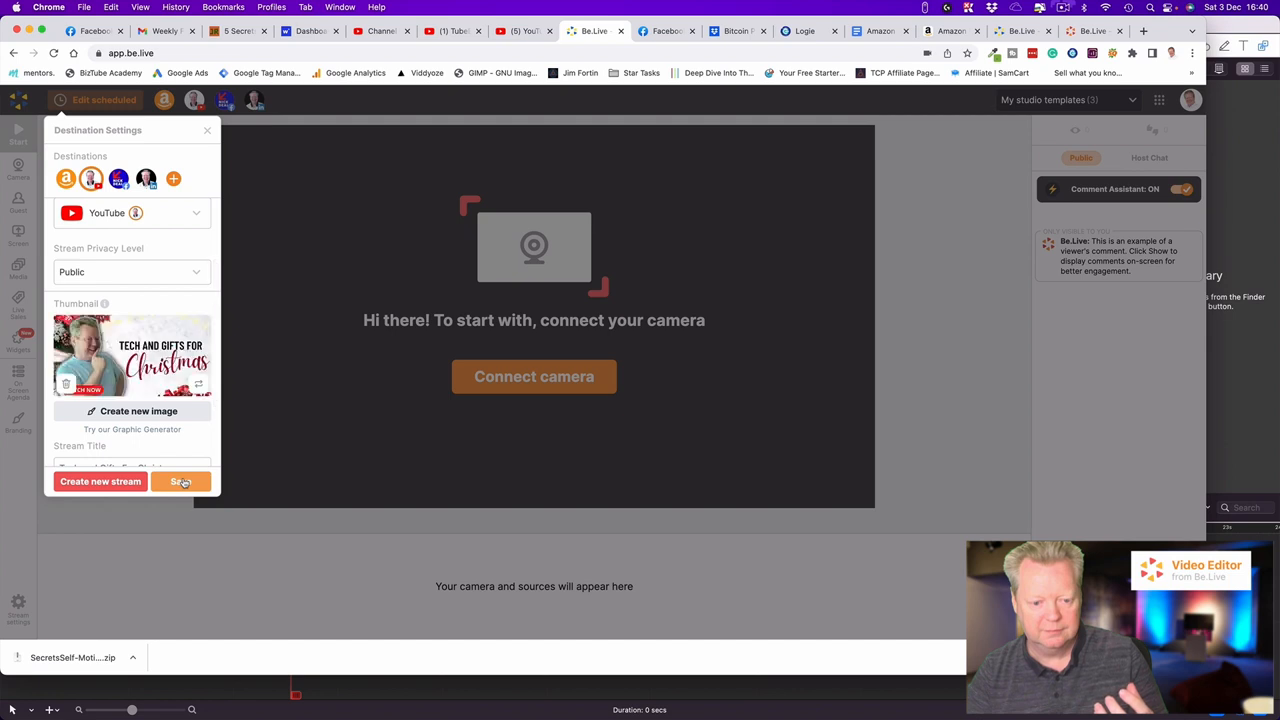
scroll(down, 3)
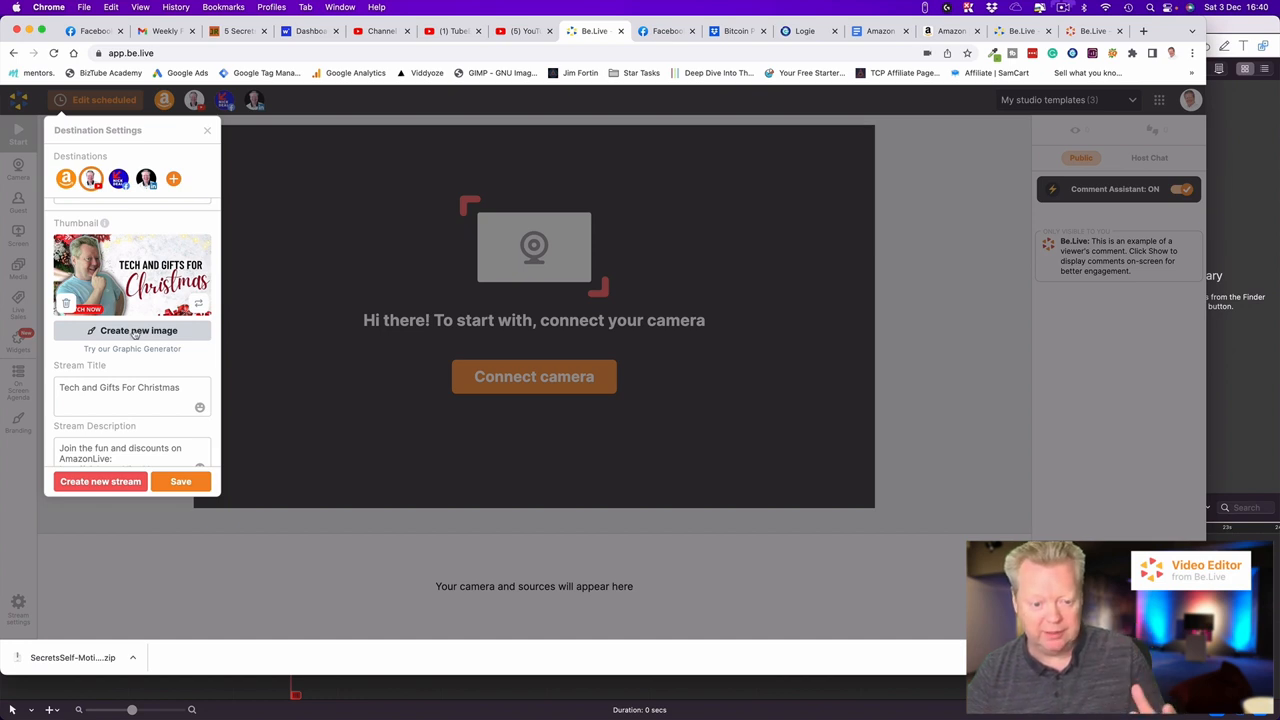
In the Graphic Generator, pick the triangular photo layout with a patterned orange background and start the title.
click(140, 330)
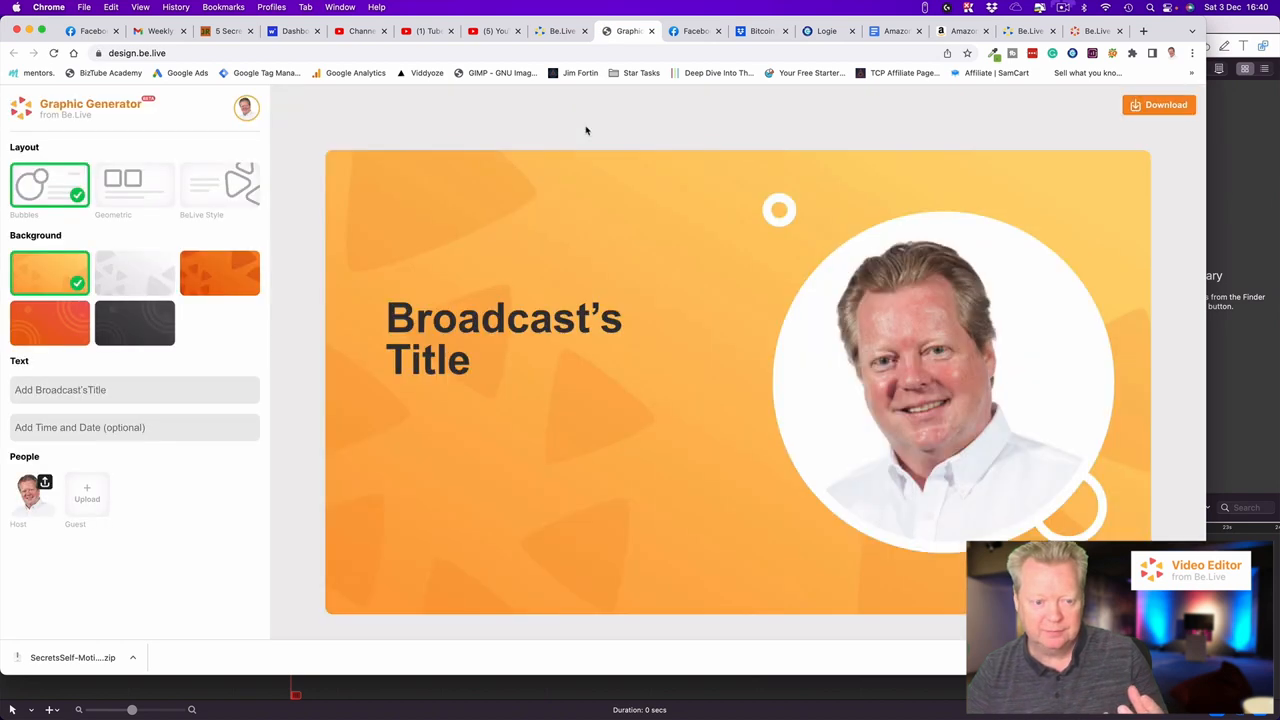
mouse_move(220, 252)
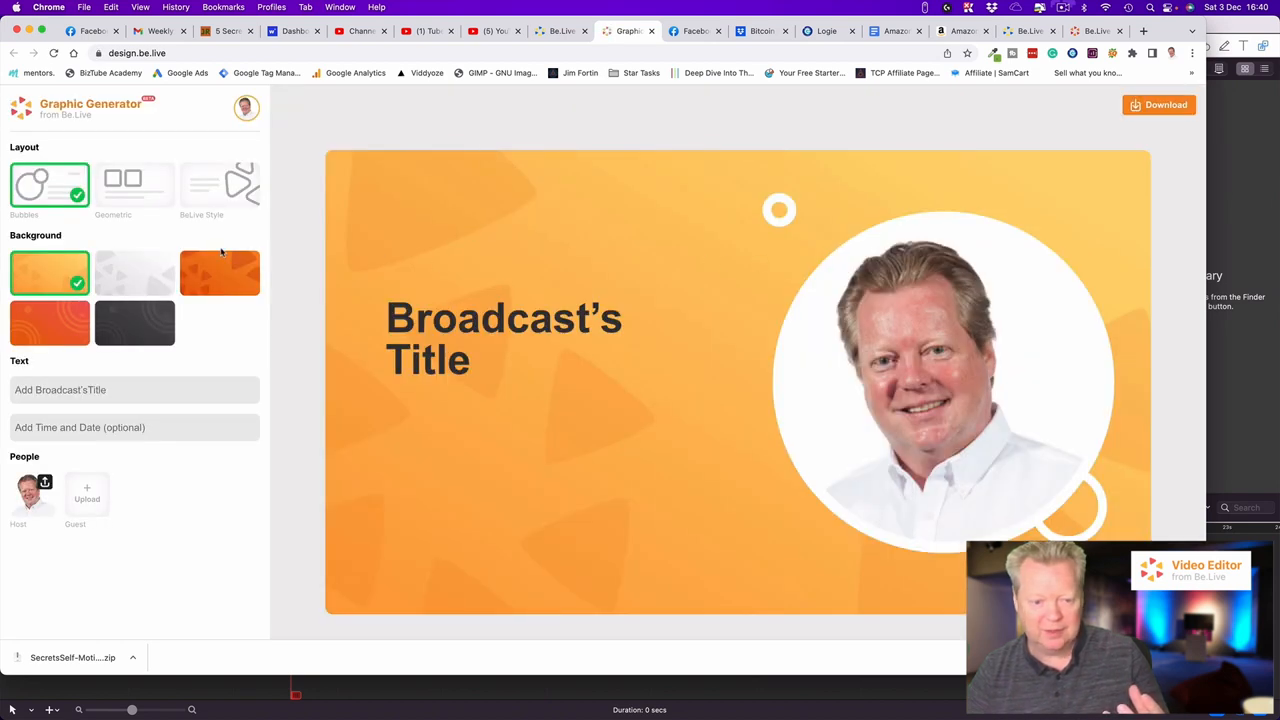
click(134, 184)
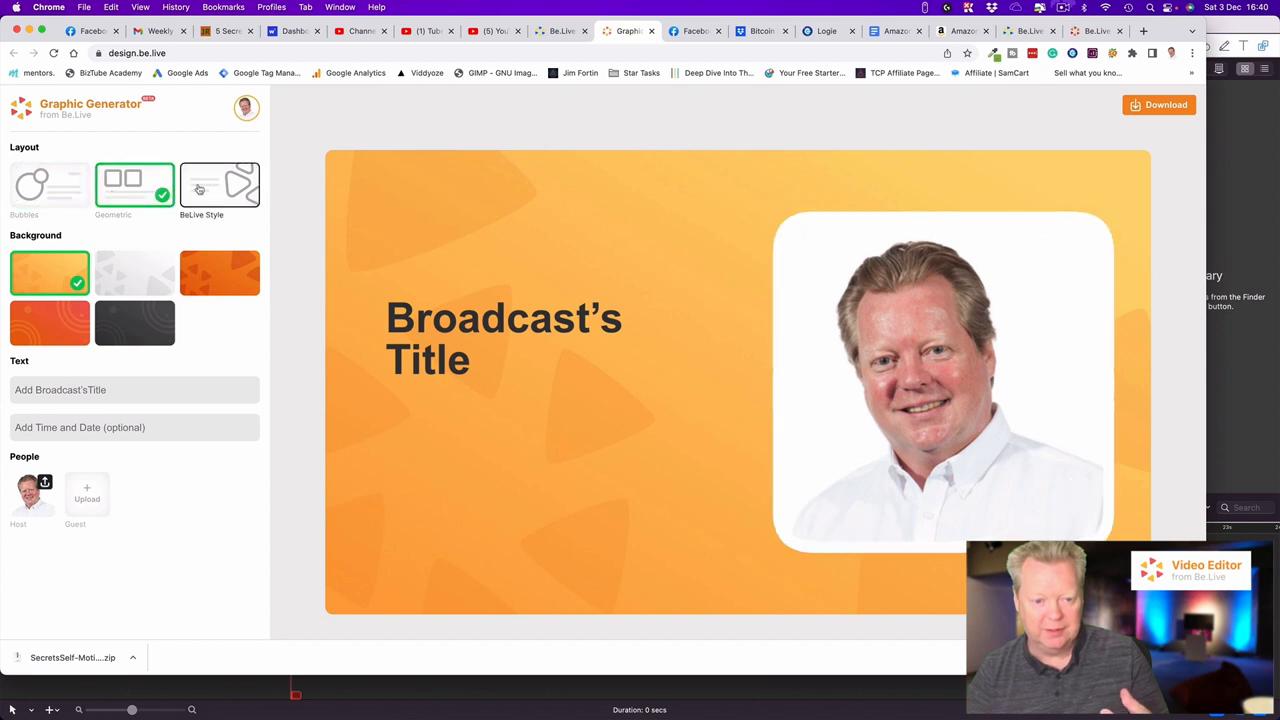
click(220, 184)
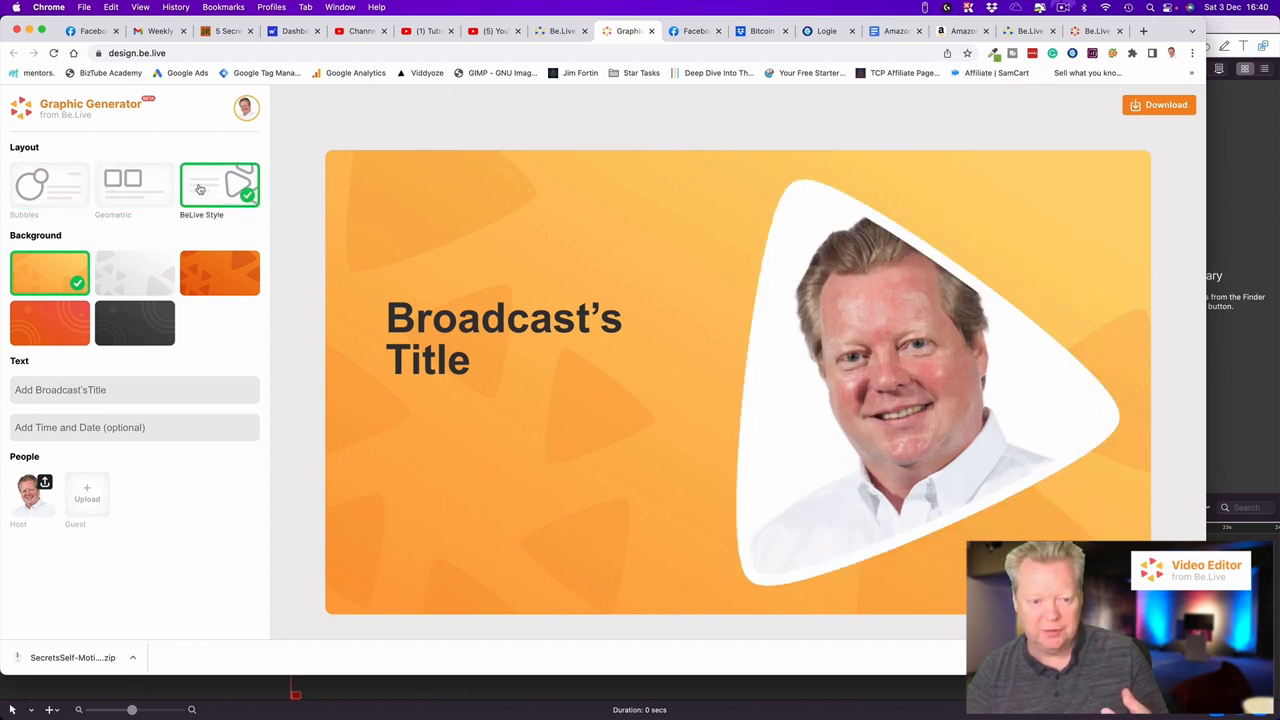
click(48, 322)
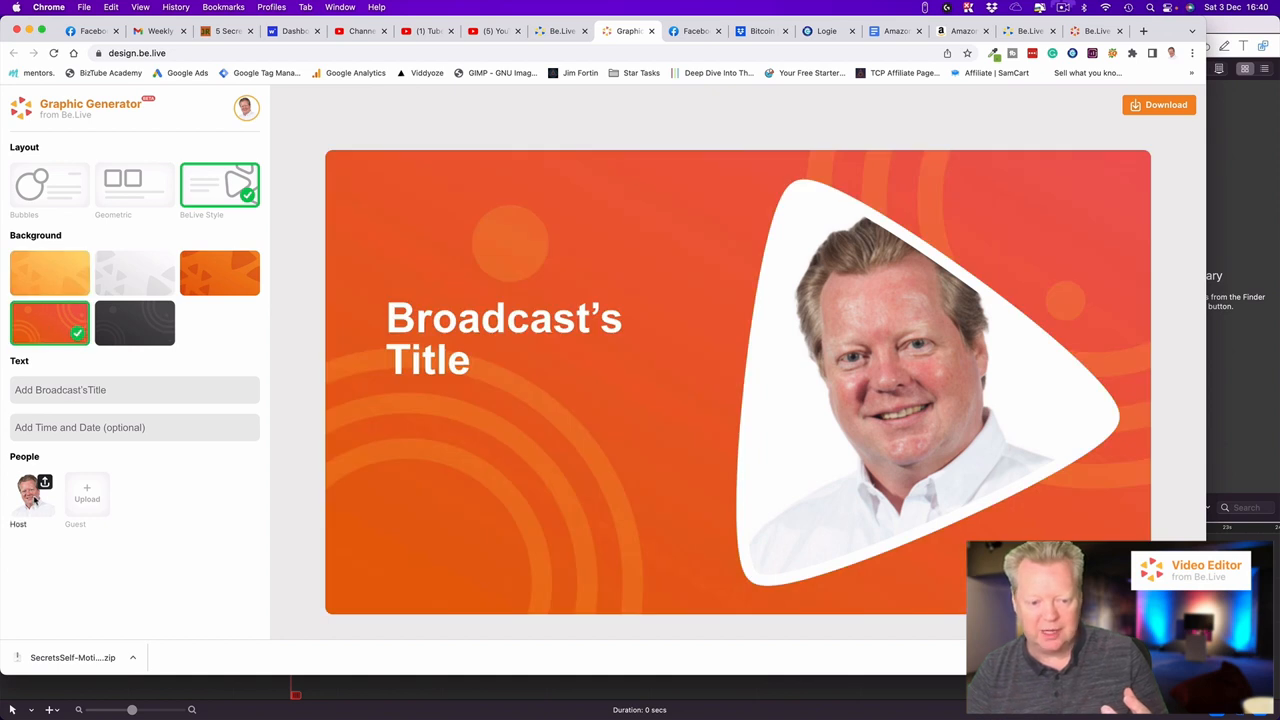
click(134, 428)
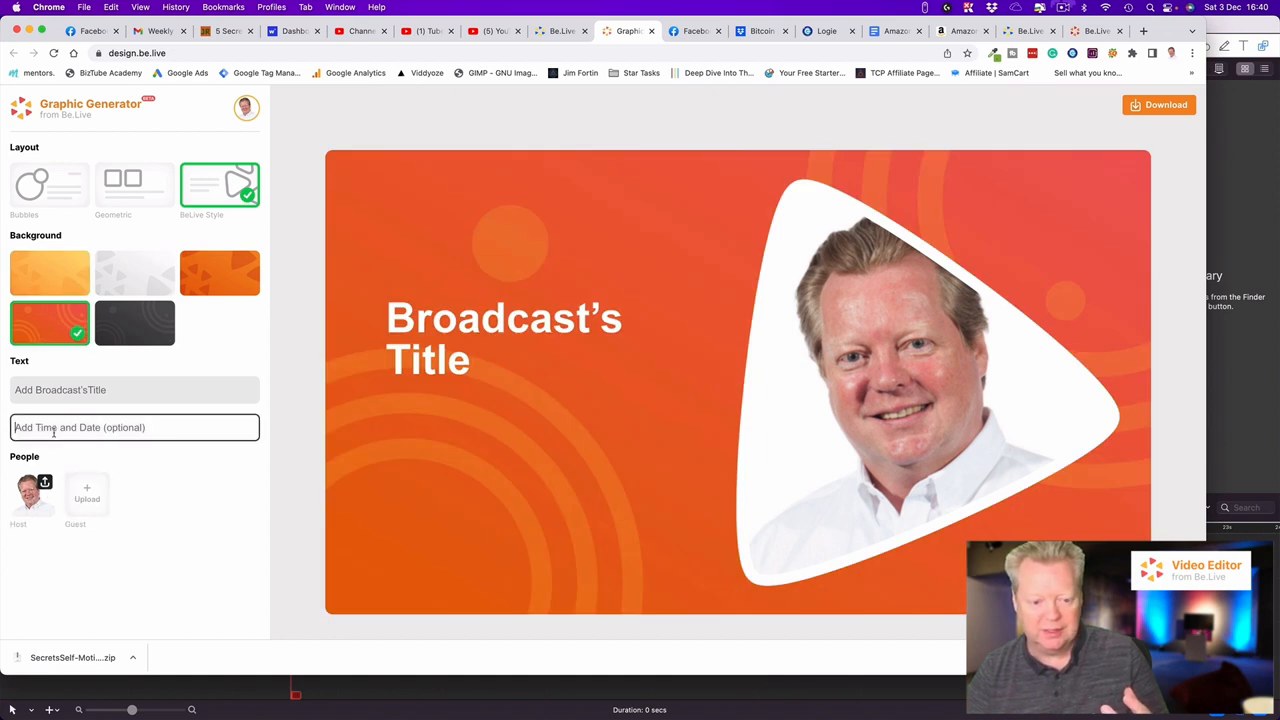
click(136, 388)
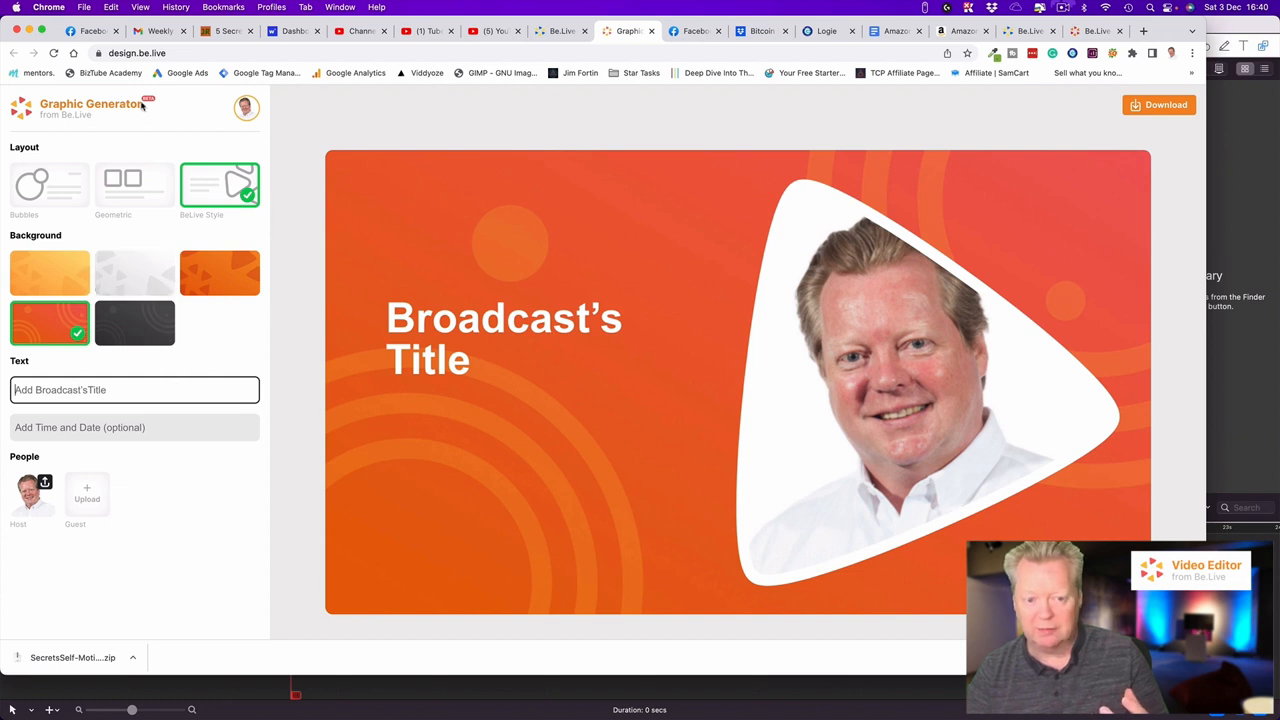
mouse_move(630, 68)
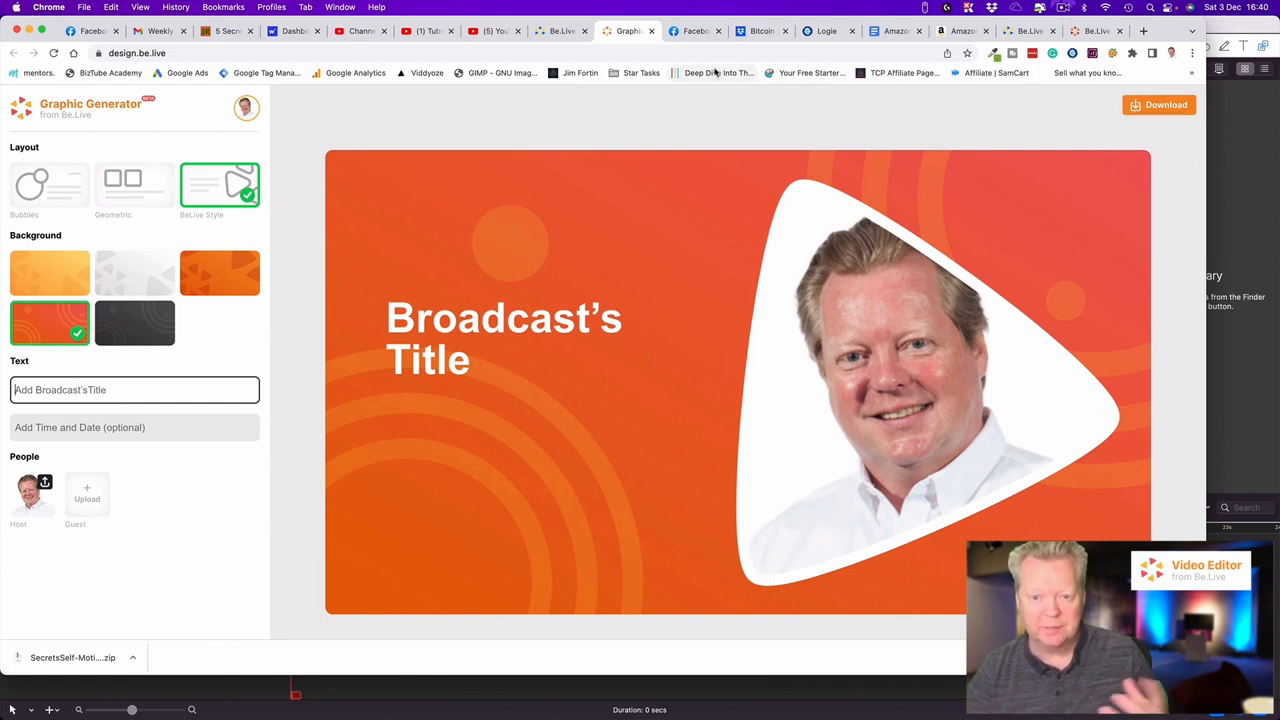
Return to the Be.Live studio and save all destination settings.
click(560, 30)
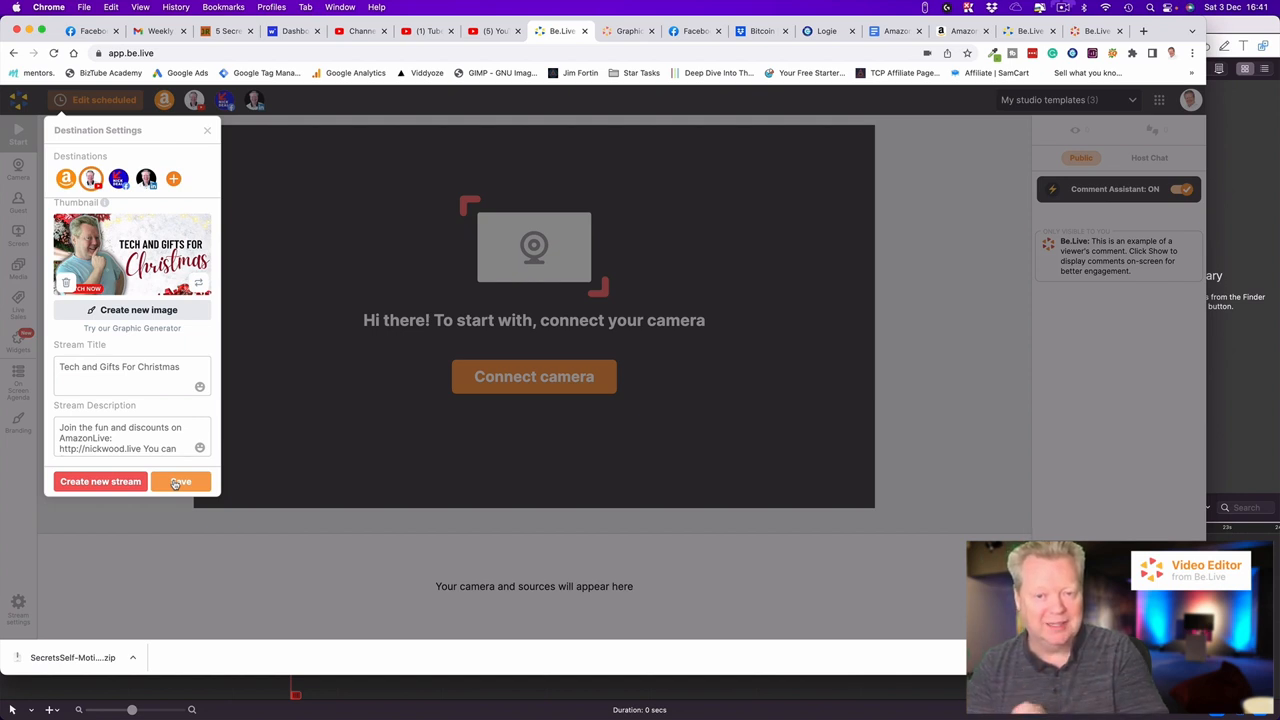
click(180, 480)
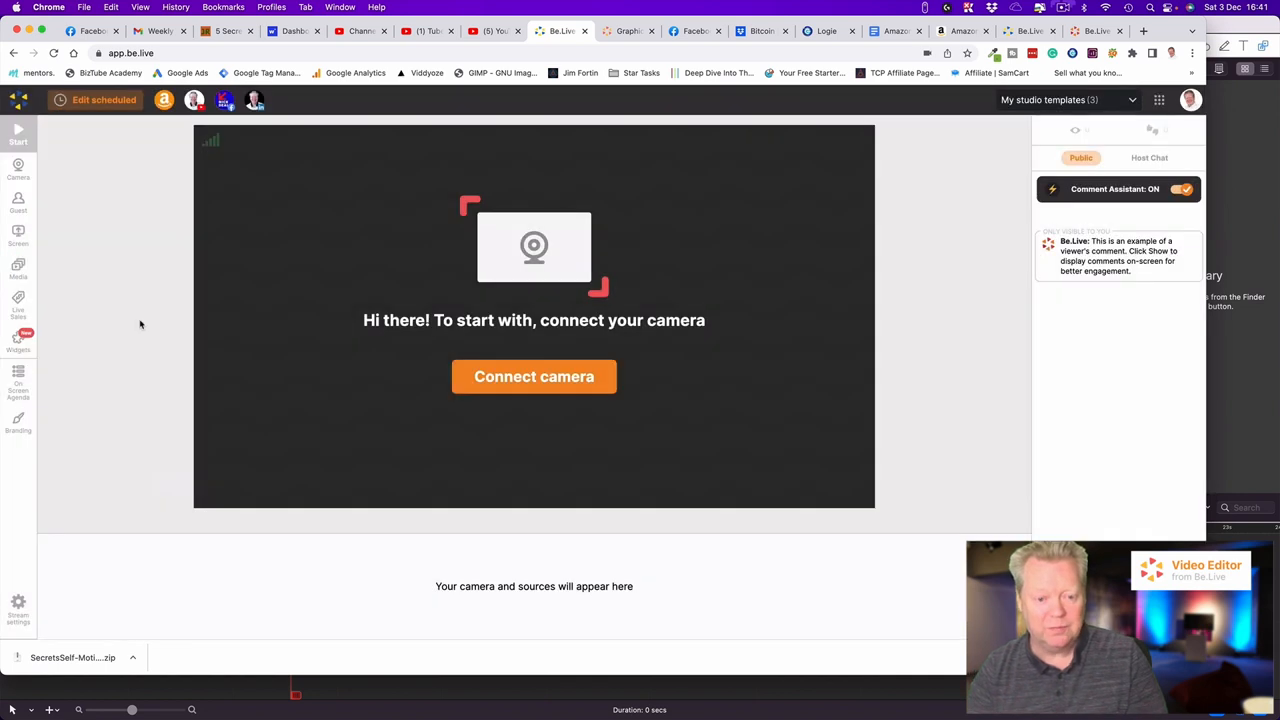
mouse_move(18, 136)
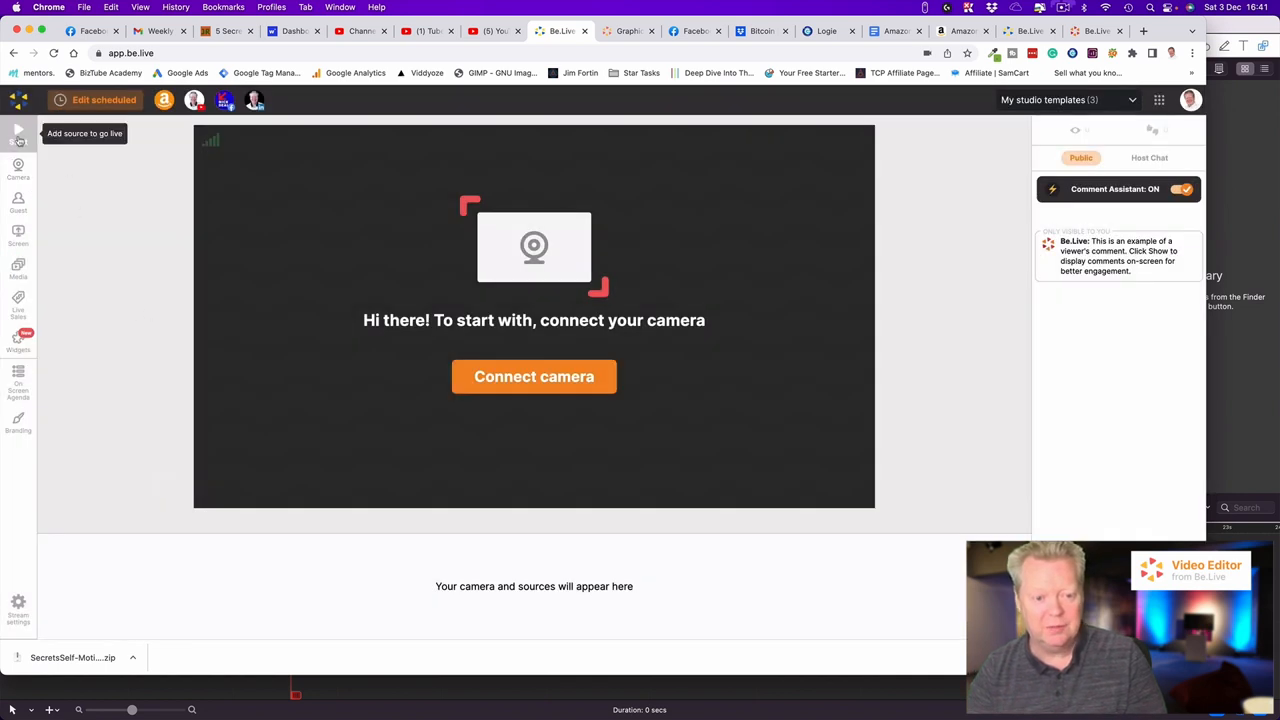